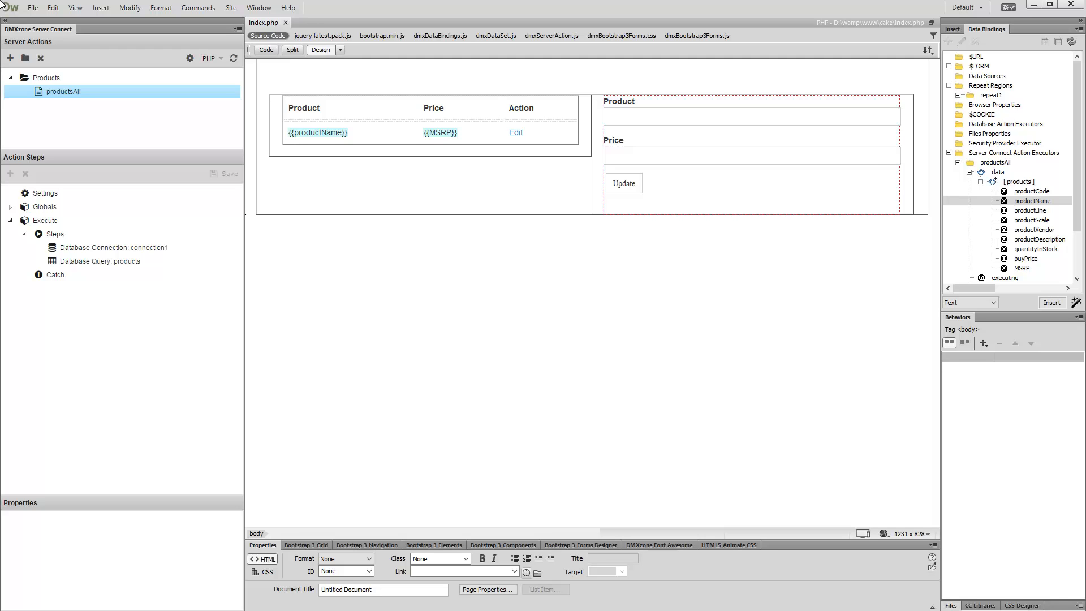
Insert a hidden field in the update form and name it 'product'.
left_click(717, 127)
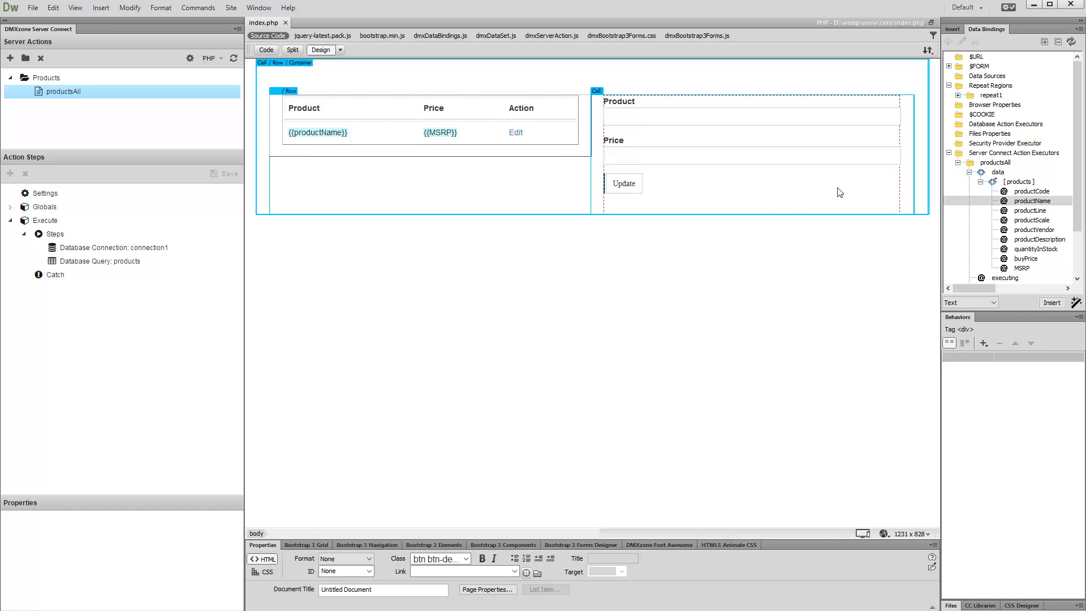
mouse_move(873, 172)
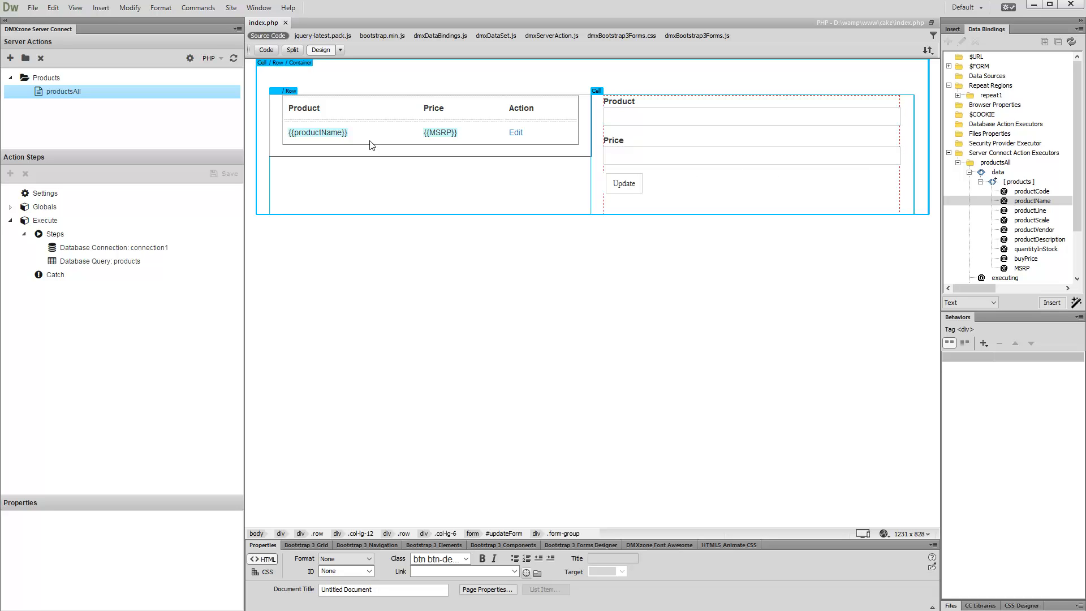
left_click(99, 8)
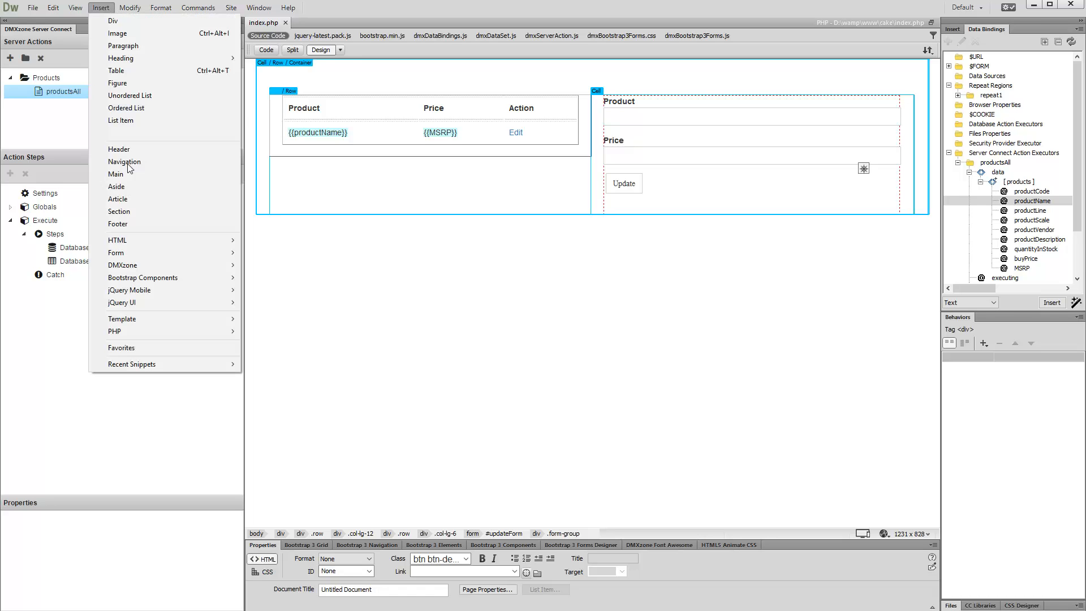
mouse_move(134, 254)
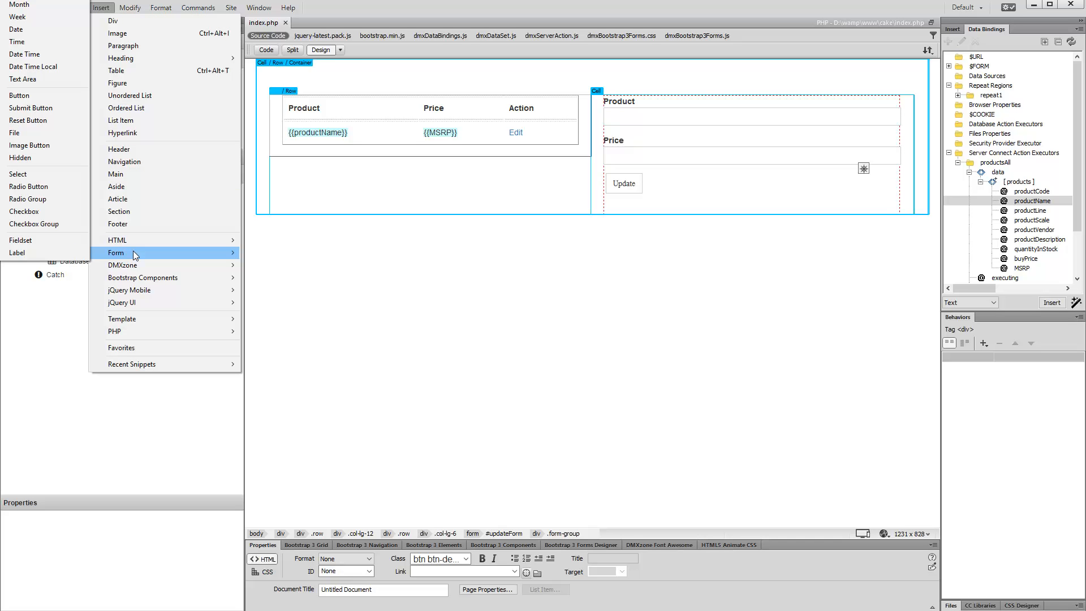
mouse_move(66, 175)
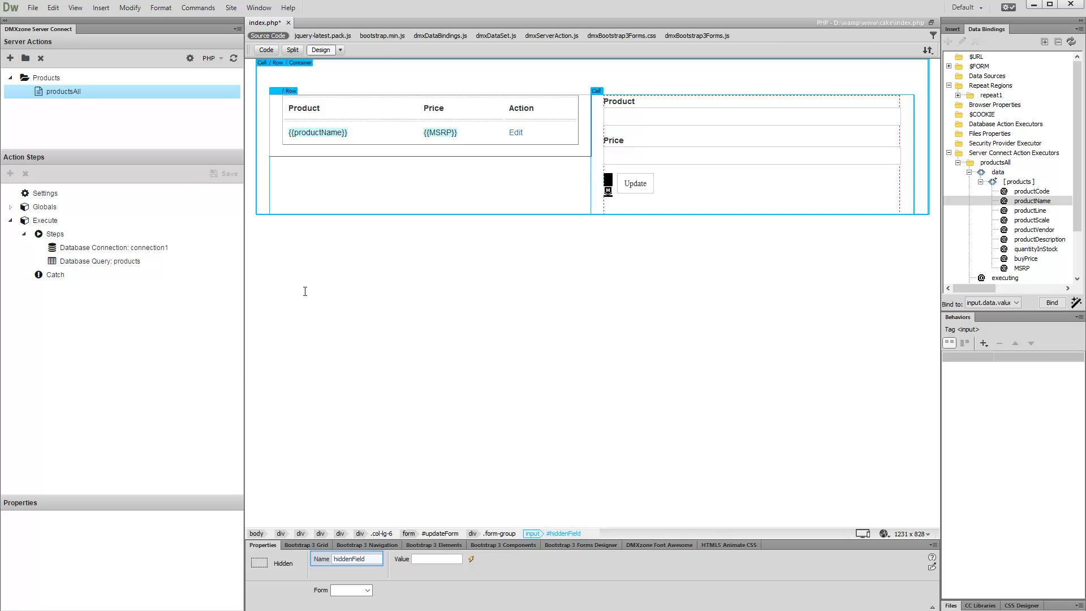
double_click(352, 559)
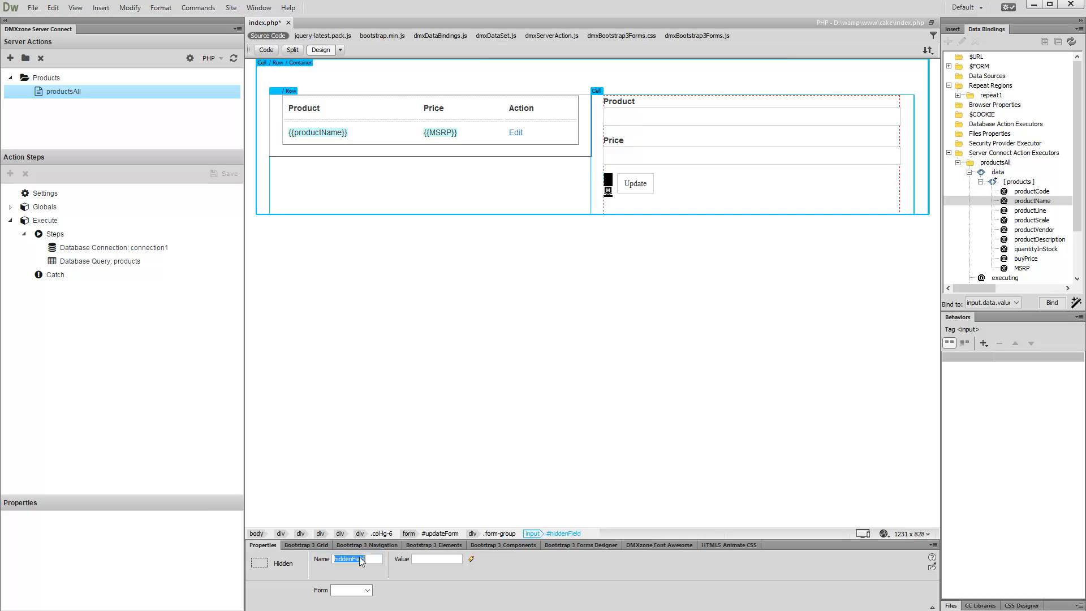
type("product")
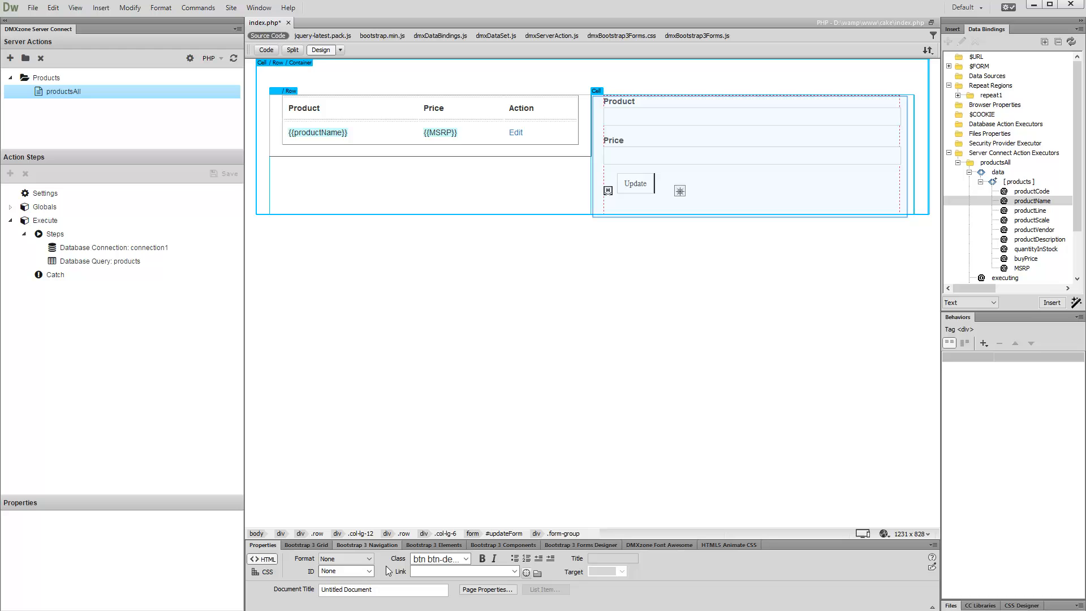
mouse_move(593, 170)
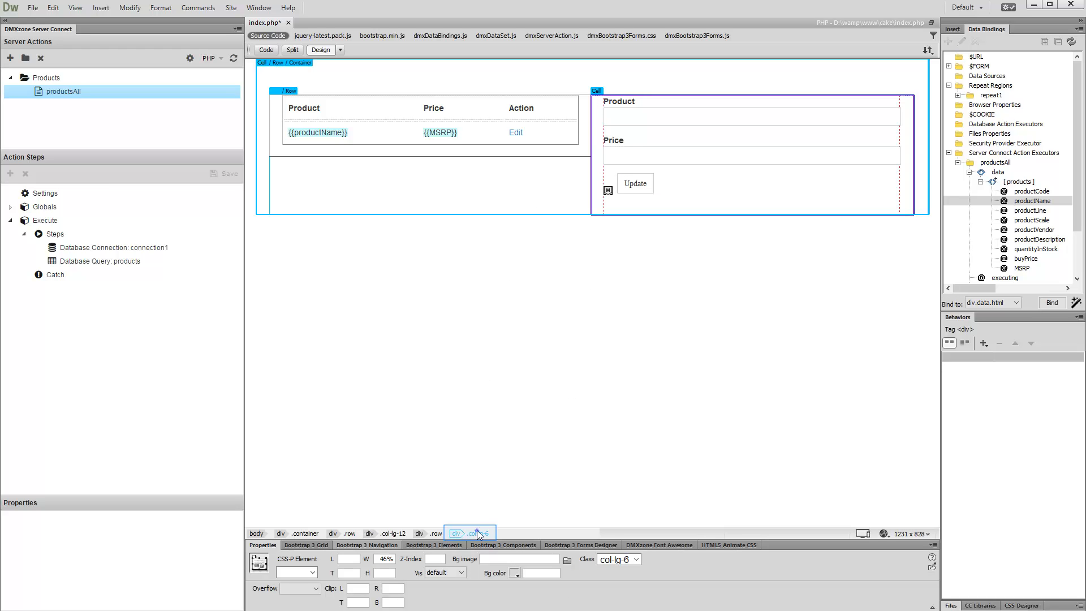
Bind div.col-lg-6 to the products records as a div.data.detail region.
left_click(1018, 181)
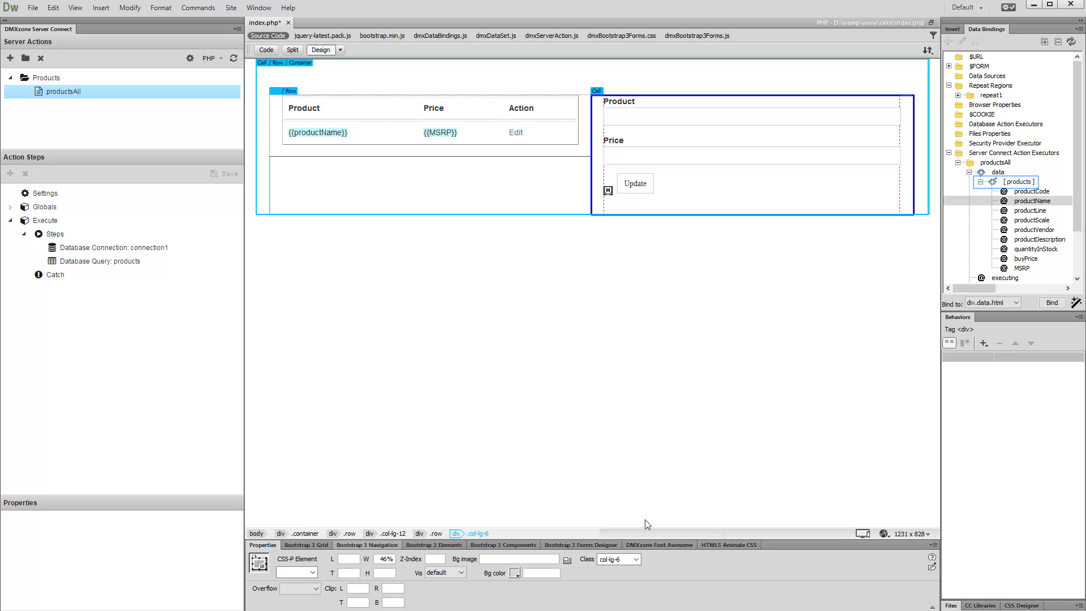
mouse_move(1011, 204)
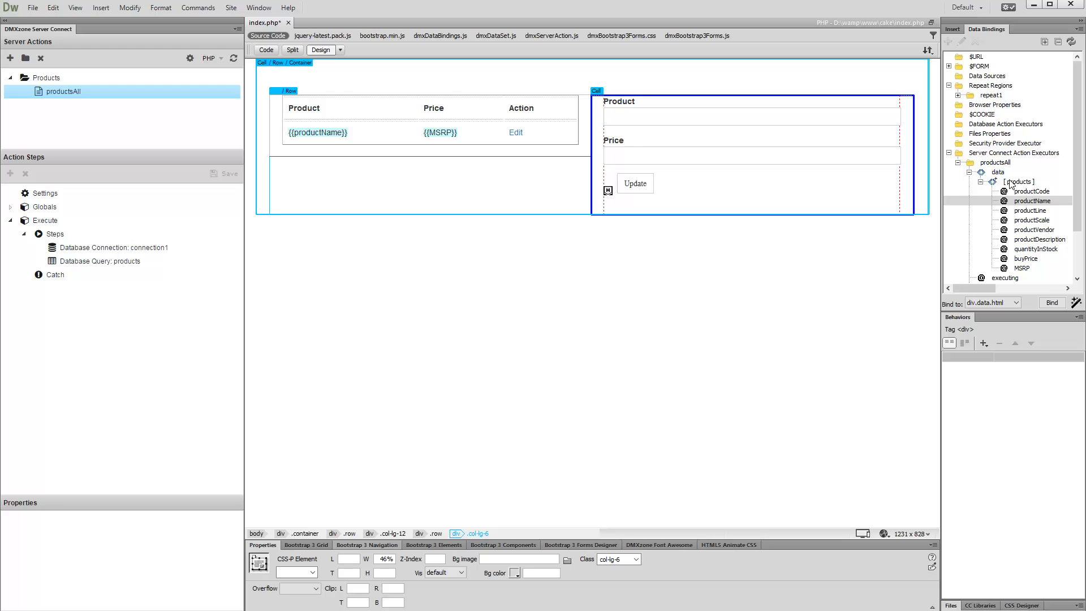
left_click(1018, 181)
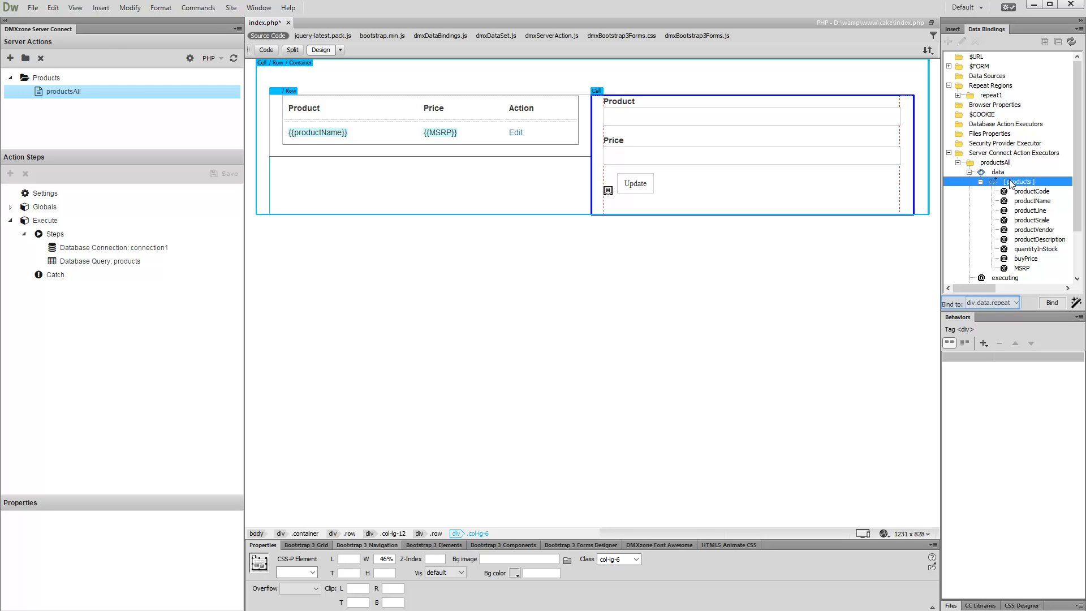
left_click(1013, 303)
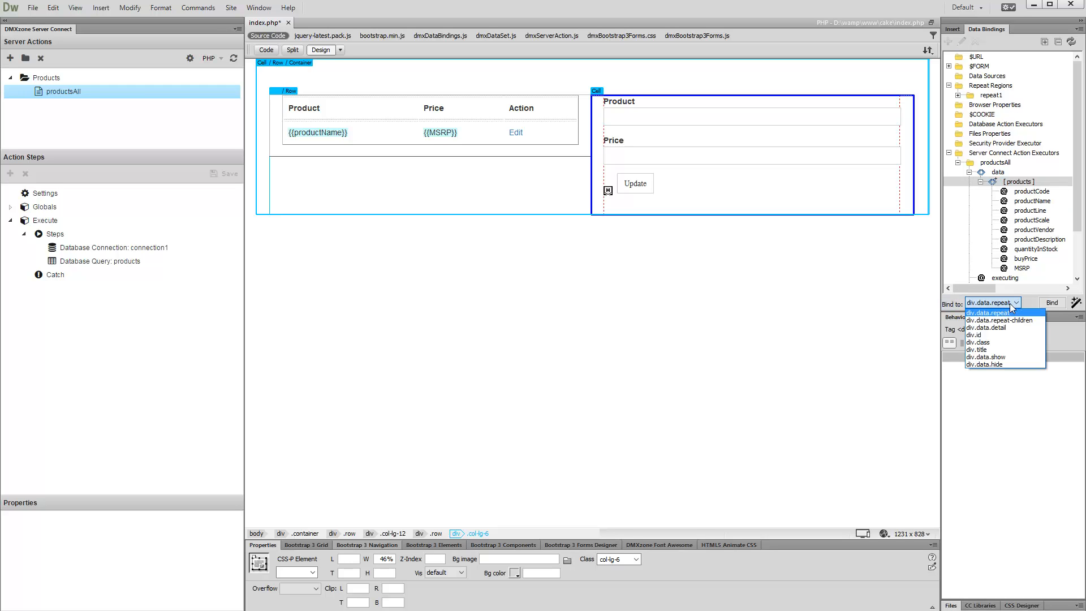
mouse_move(1007, 320)
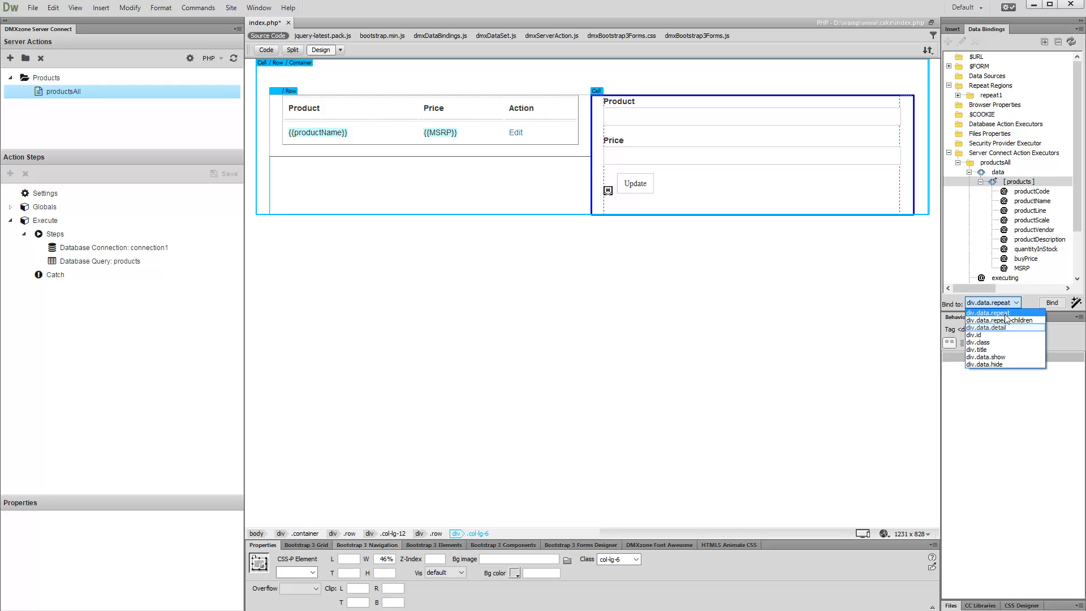
left_click(986, 327)
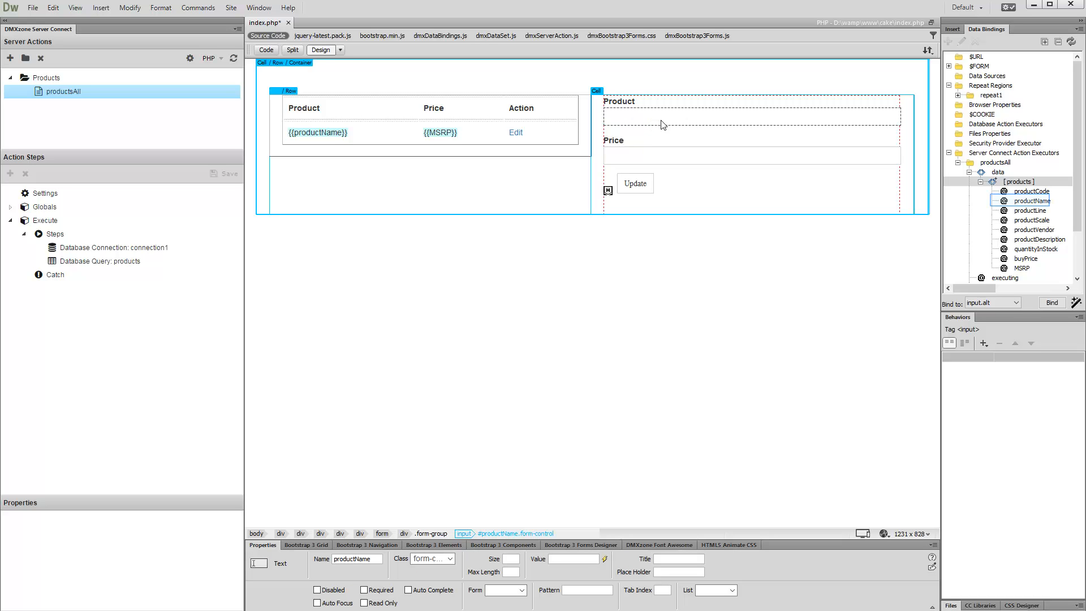
mouse_move(1029, 176)
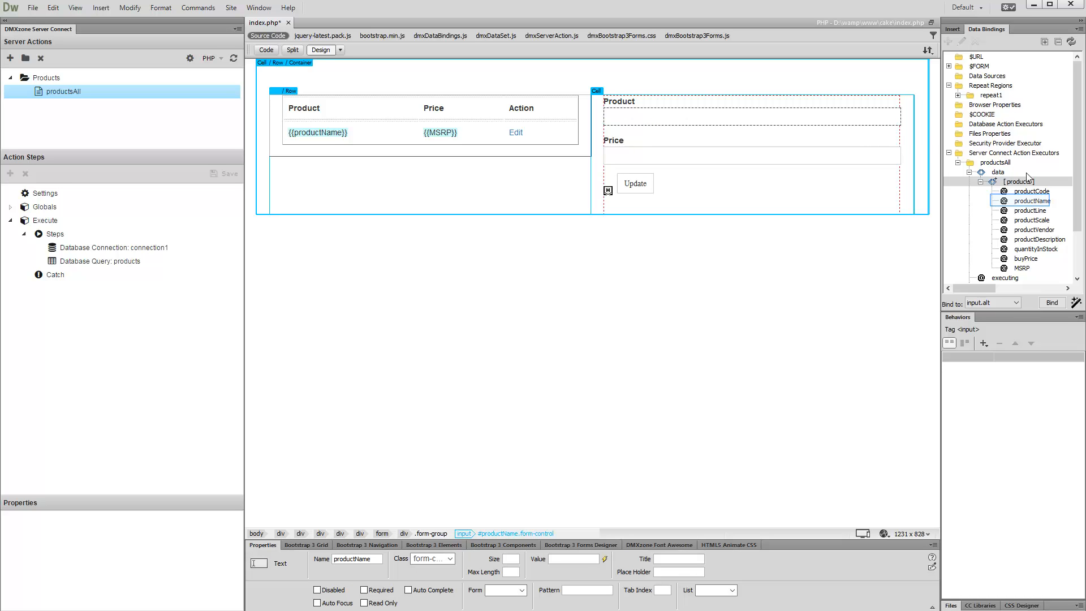
Bind the Product input's value (input.data.value) to productName.
left_click(1031, 201)
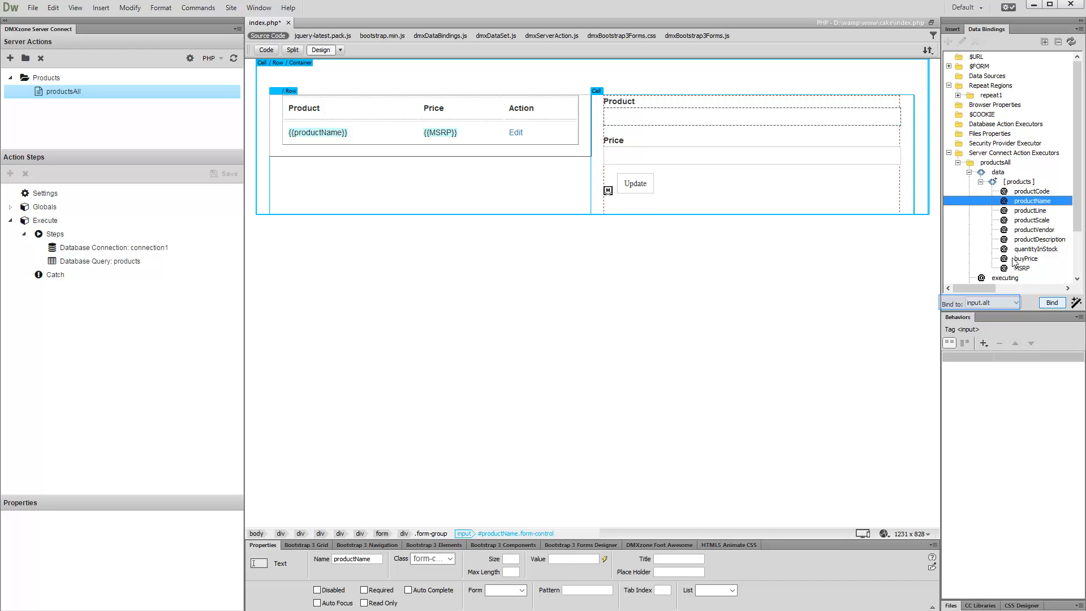
left_click(1015, 303)
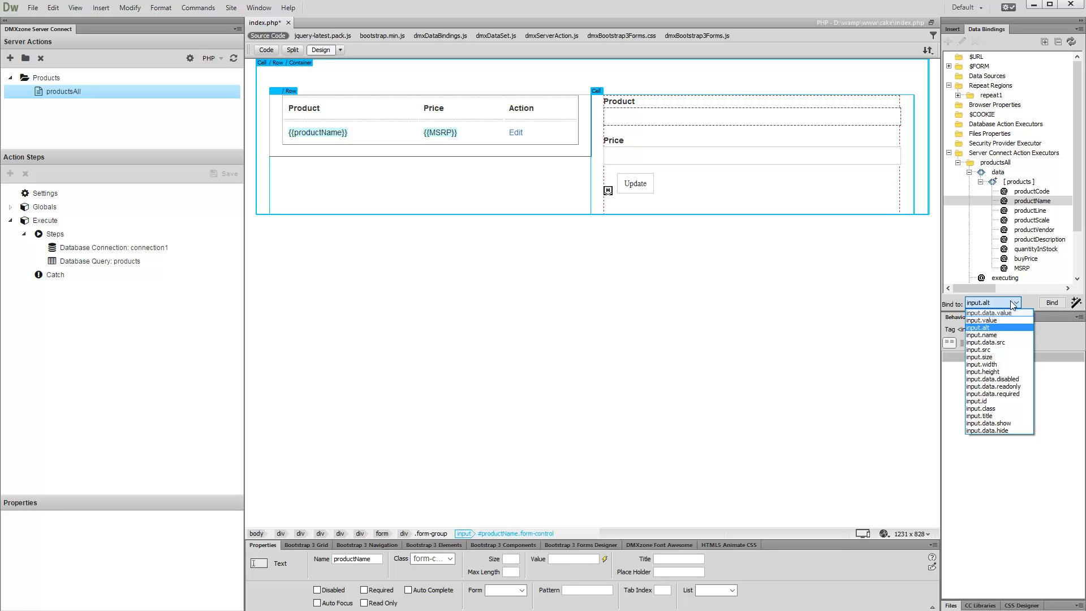
left_click(992, 322)
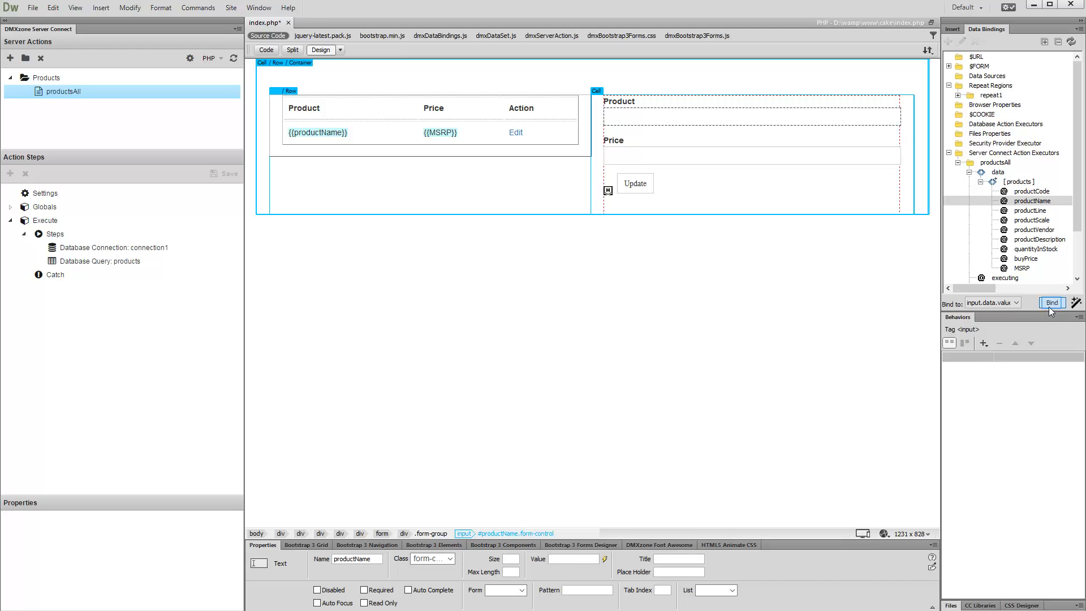
left_click(1052, 303)
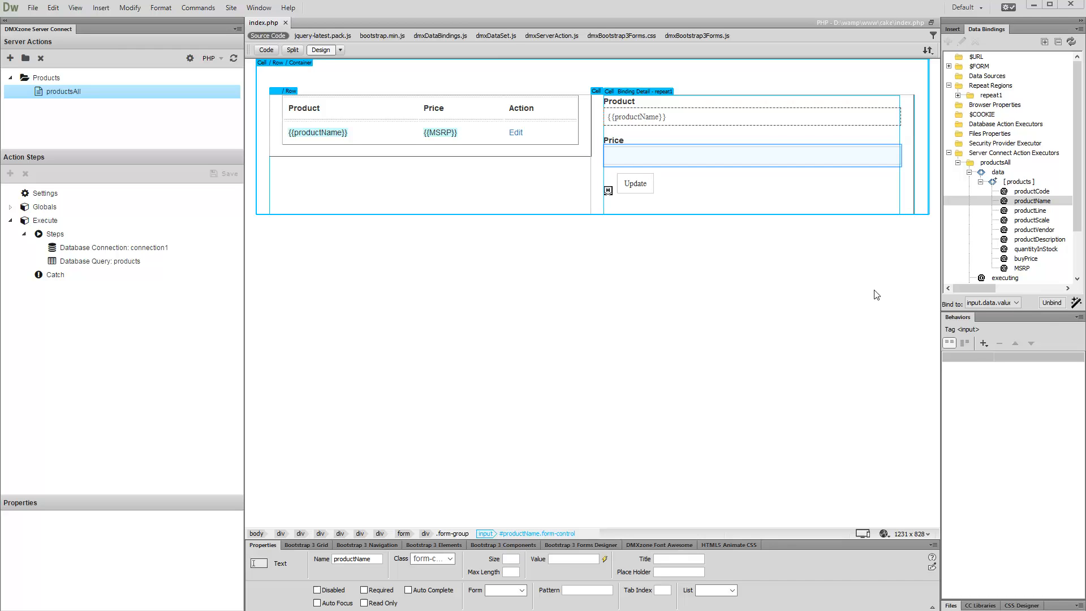
mouse_move(696, 156)
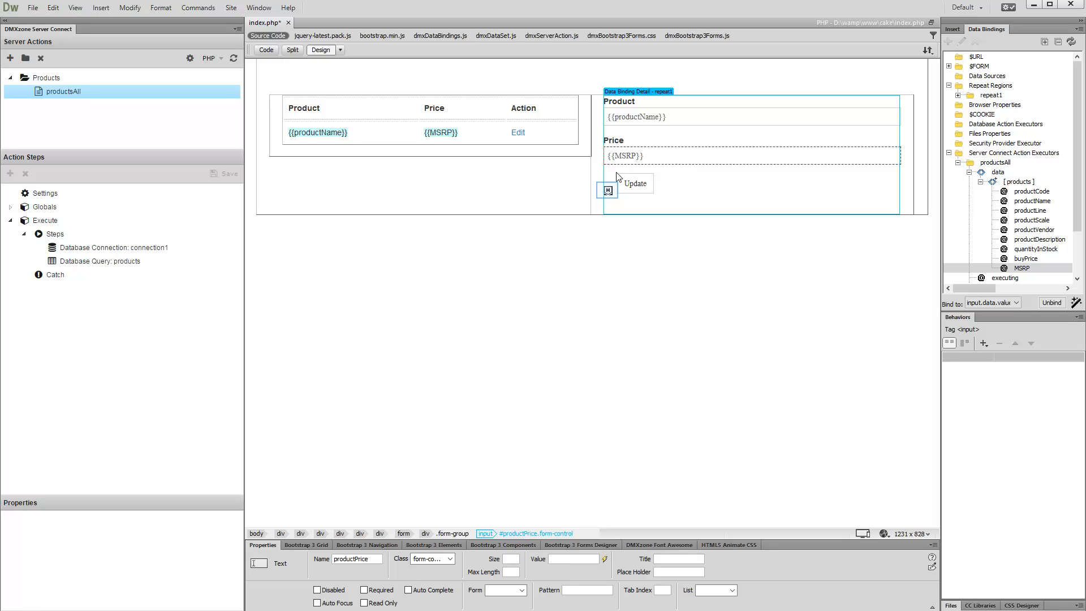
Bind the hidden product field's value to productCode.
left_click(607, 190)
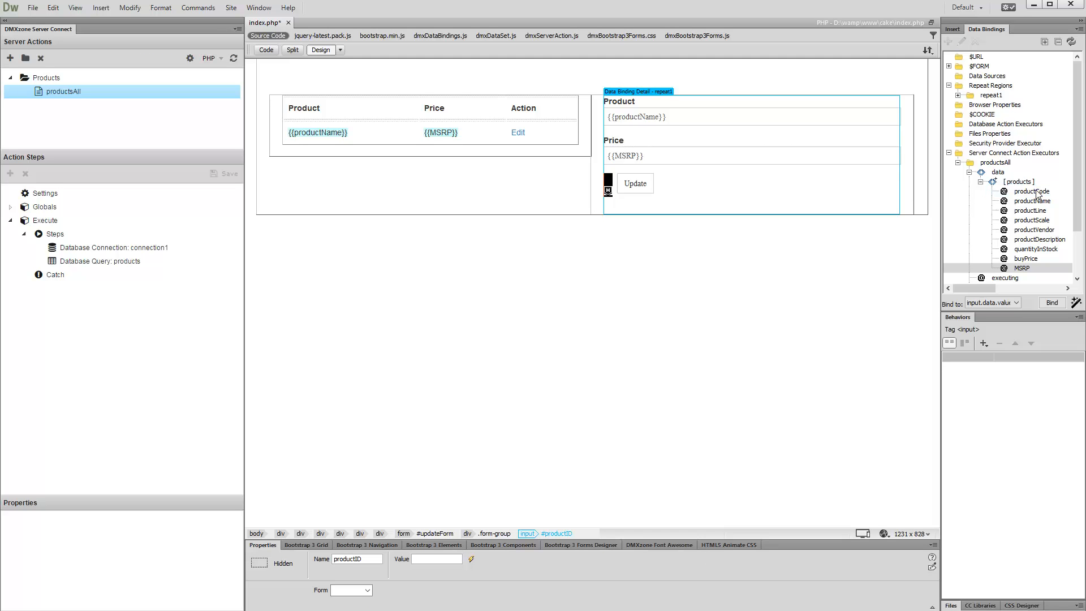
left_click(1029, 191)
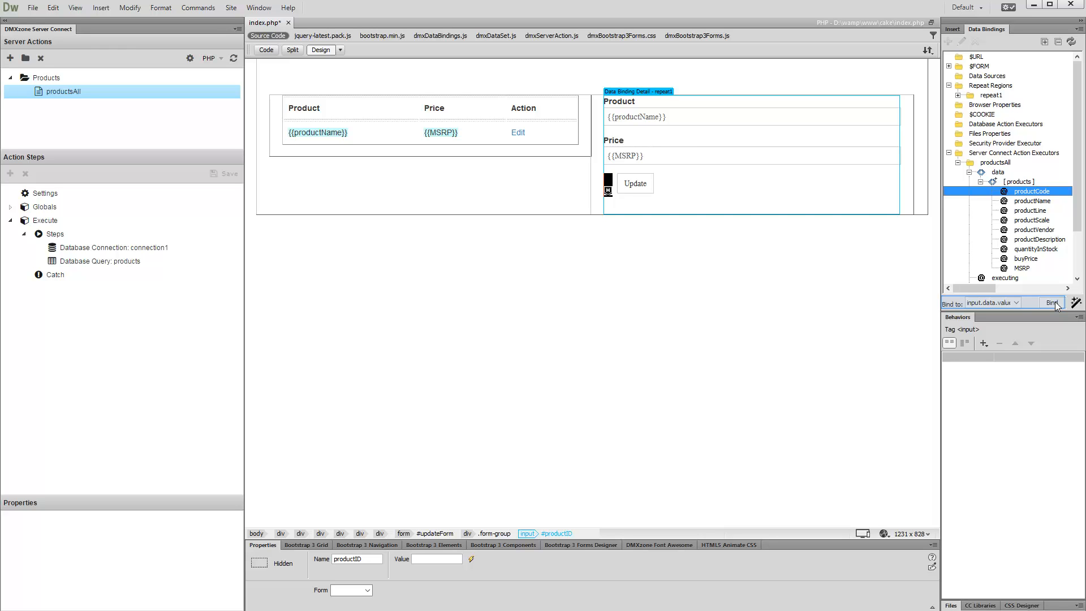
left_click(1051, 302)
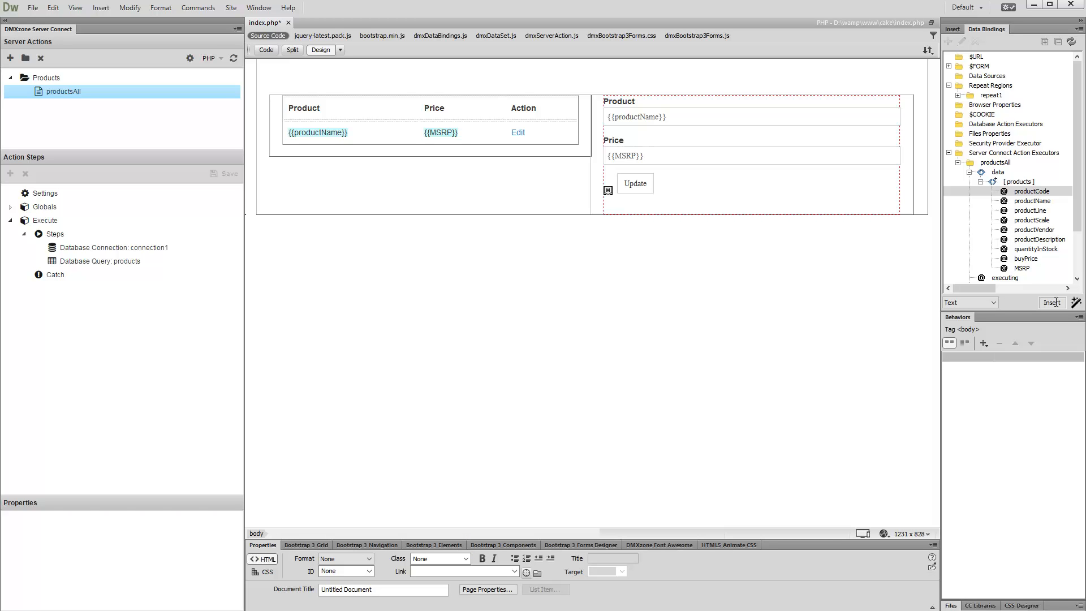
Give the Edit link a Select Active Record behavior from repeat1's current selection.
left_click(518, 132)
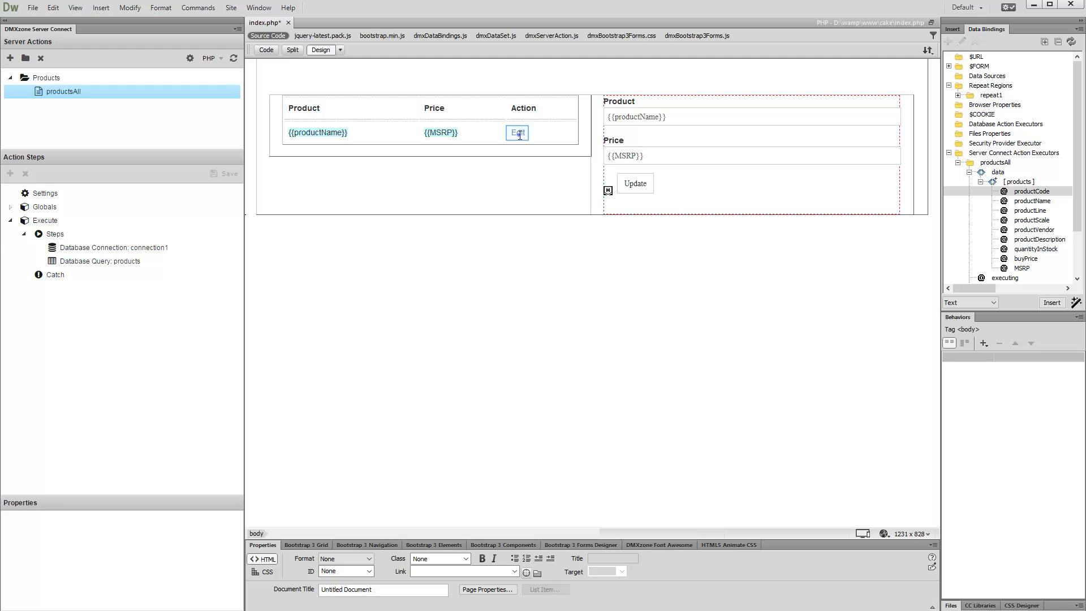
left_click(517, 132)
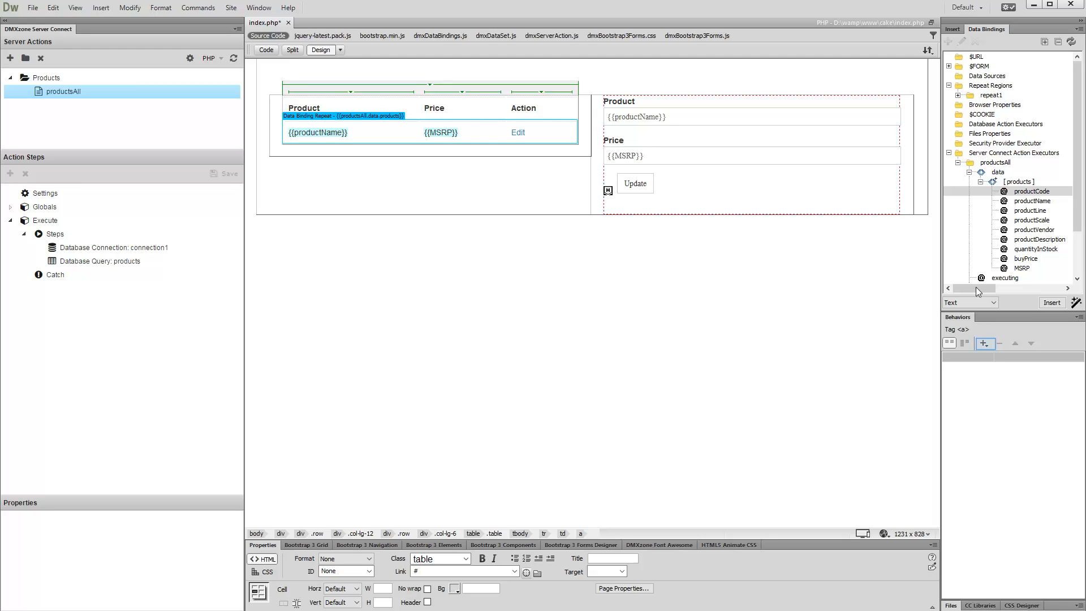
left_click(984, 344)
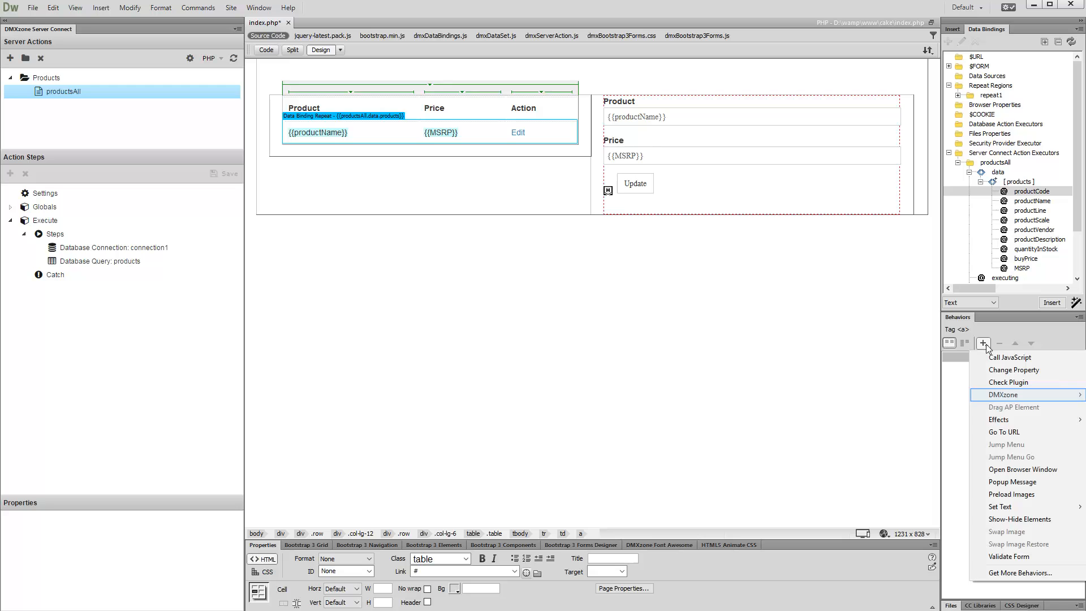
mouse_move(998, 370)
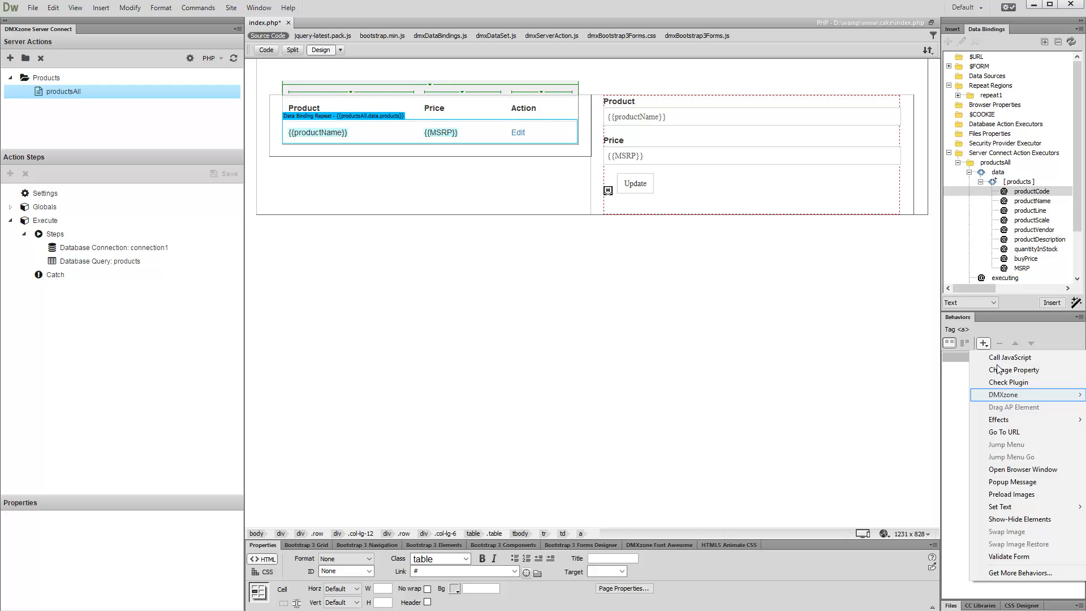
mouse_move(1002, 394)
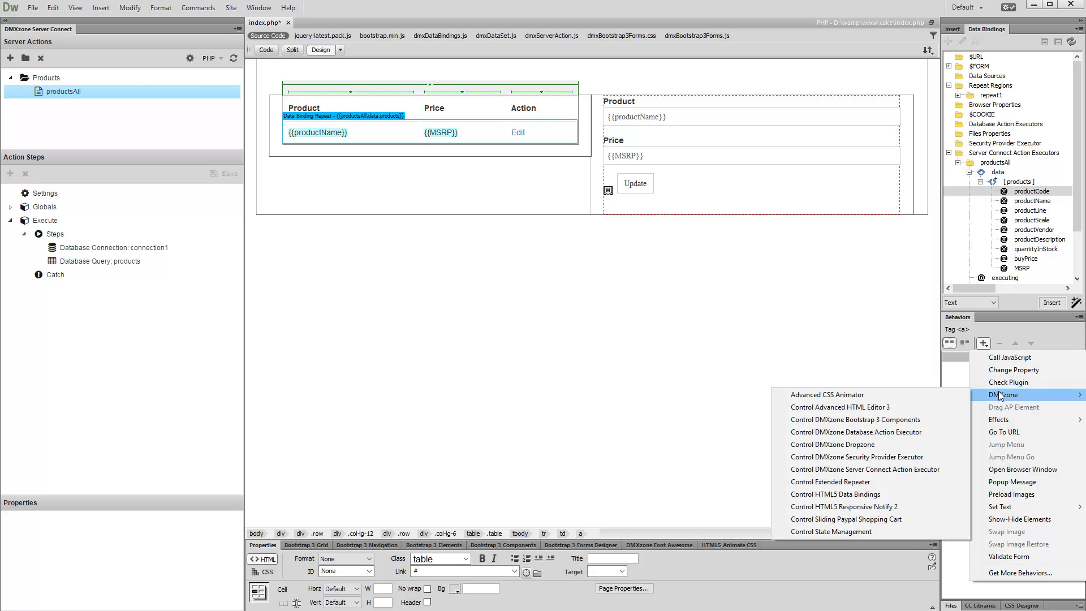
mouse_move(835, 493)
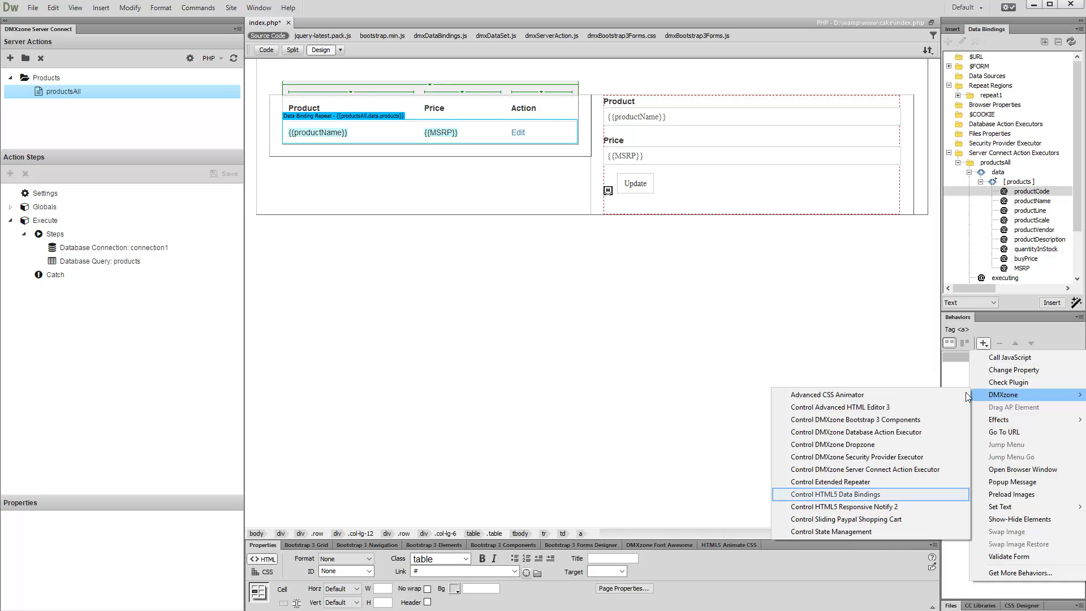
mouse_move(854, 496)
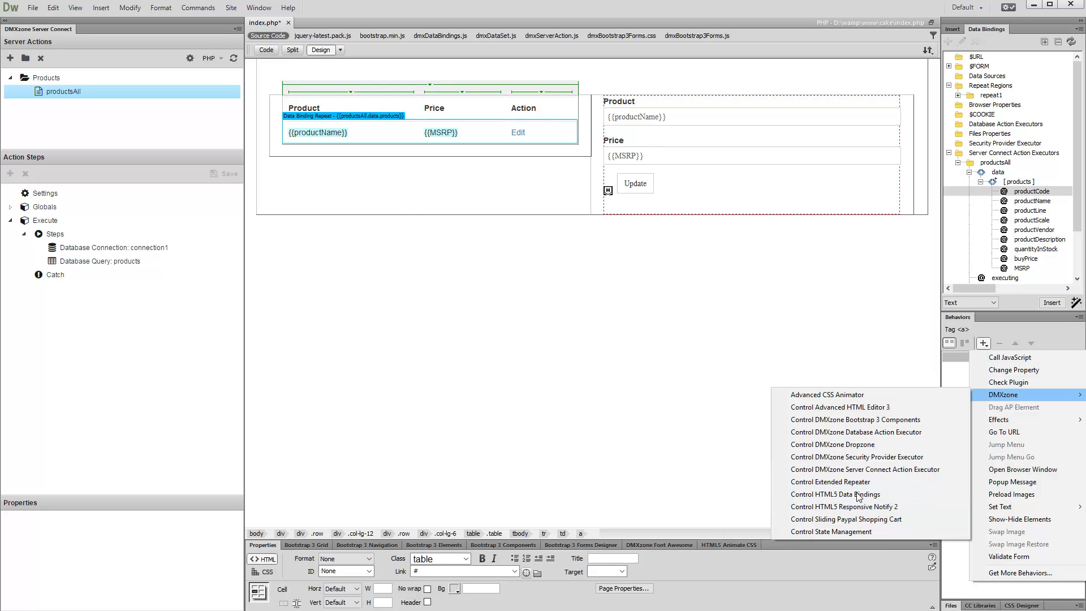
left_click(835, 493)
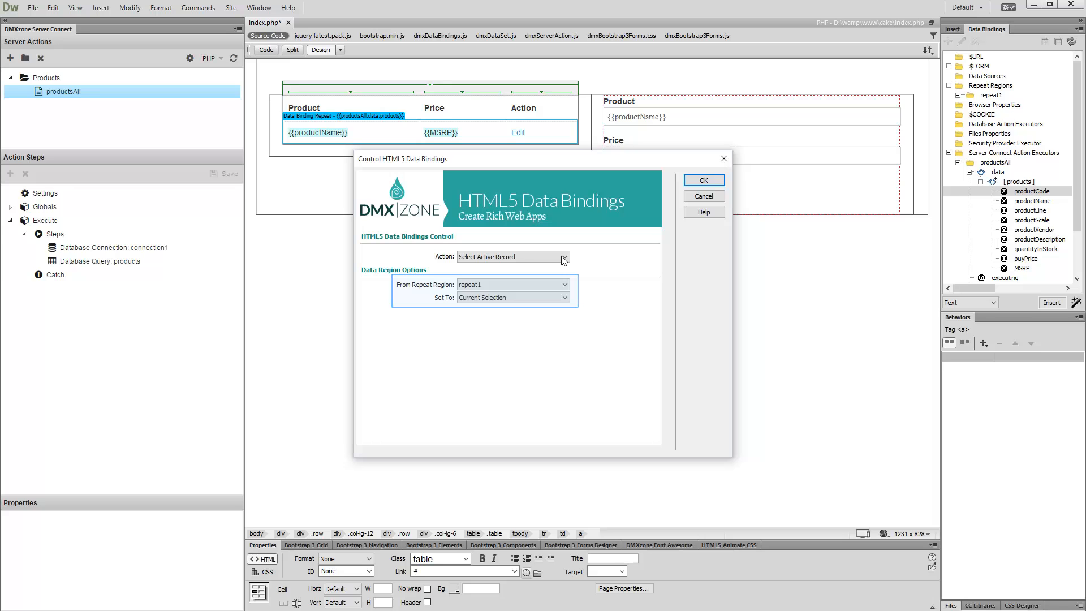
mouse_move(515, 273)
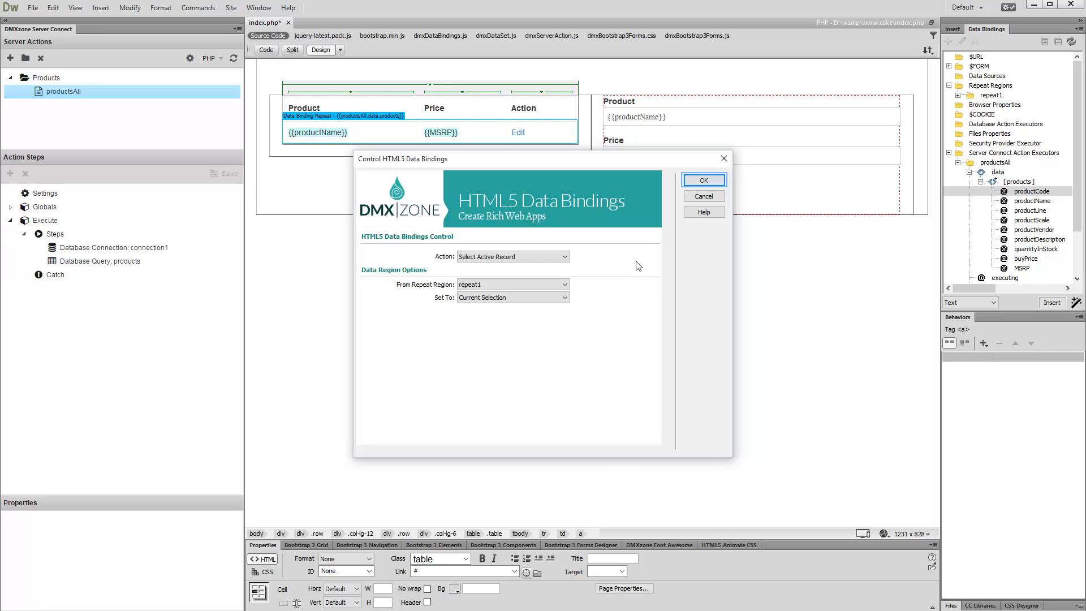
left_click(704, 180)
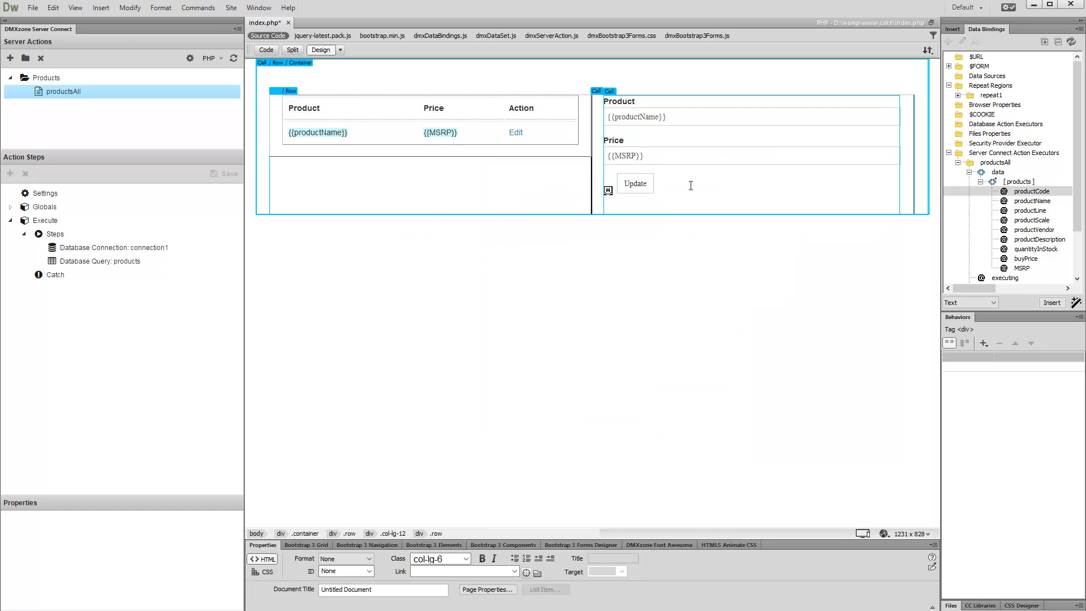
mouse_move(573, 185)
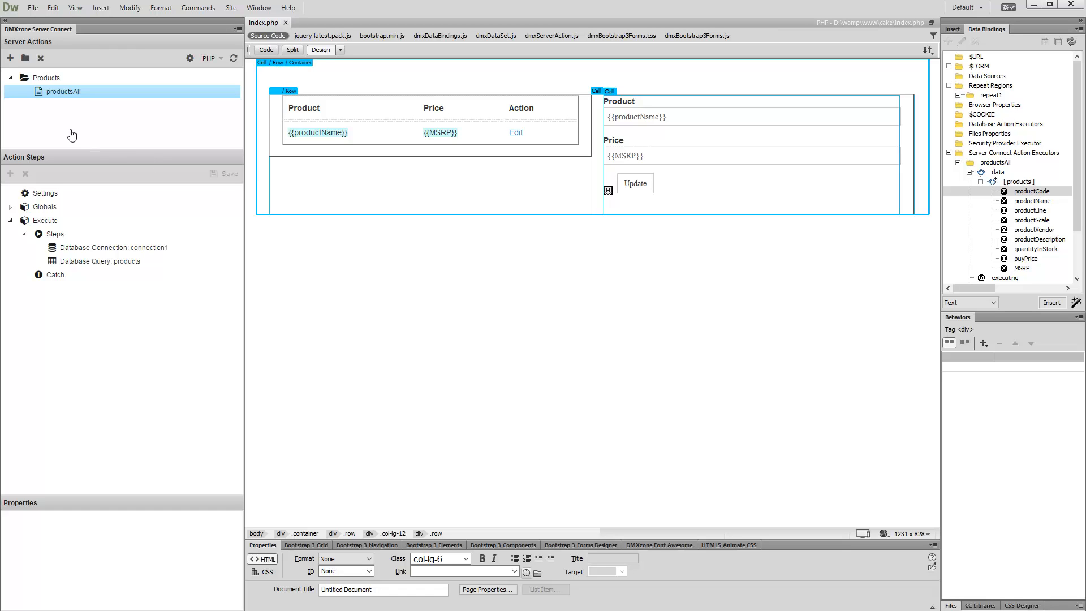
Add a server action file named productUpdate under the Products actions.
right_click(61, 90)
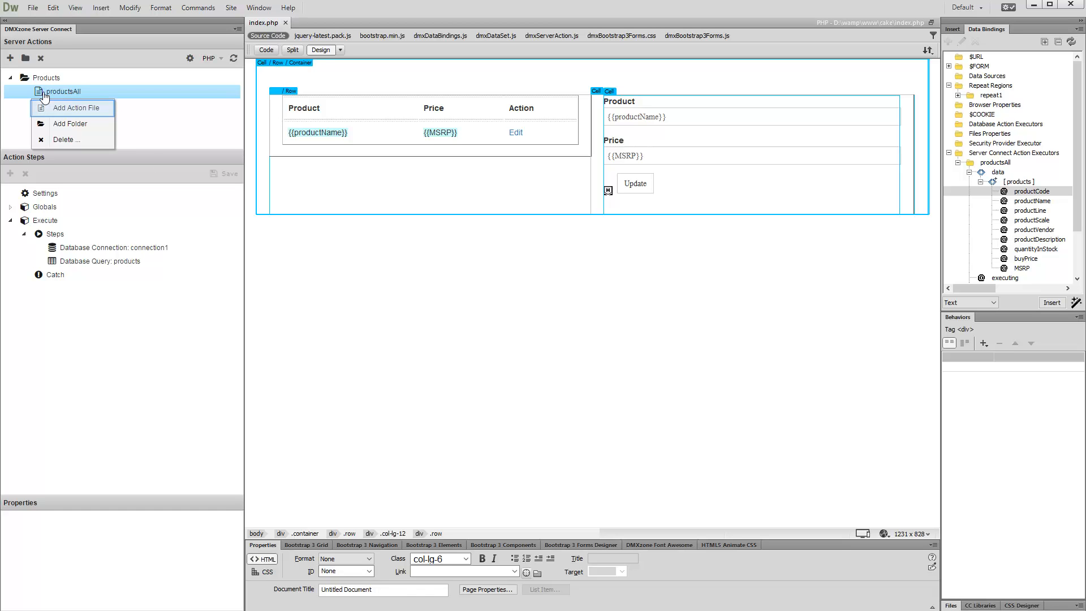
mouse_move(58, 107)
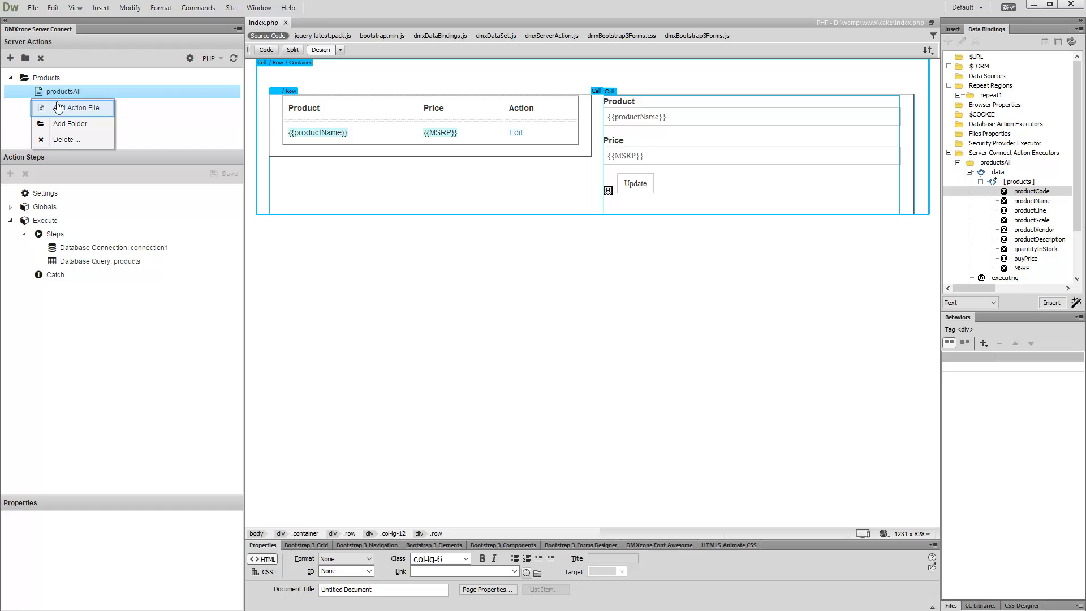
left_click(77, 108)
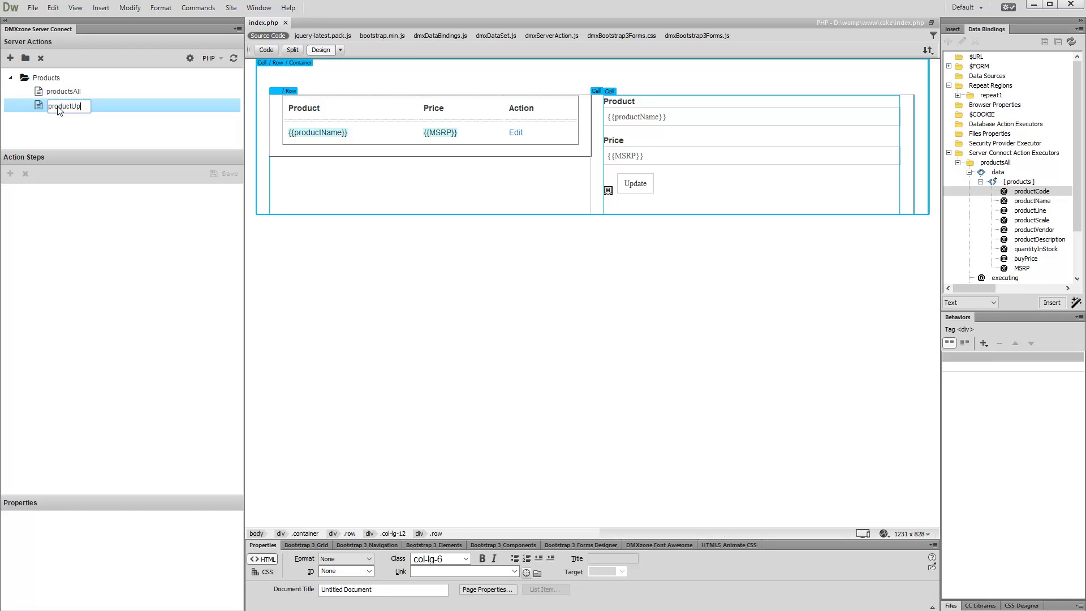
key("Enter")
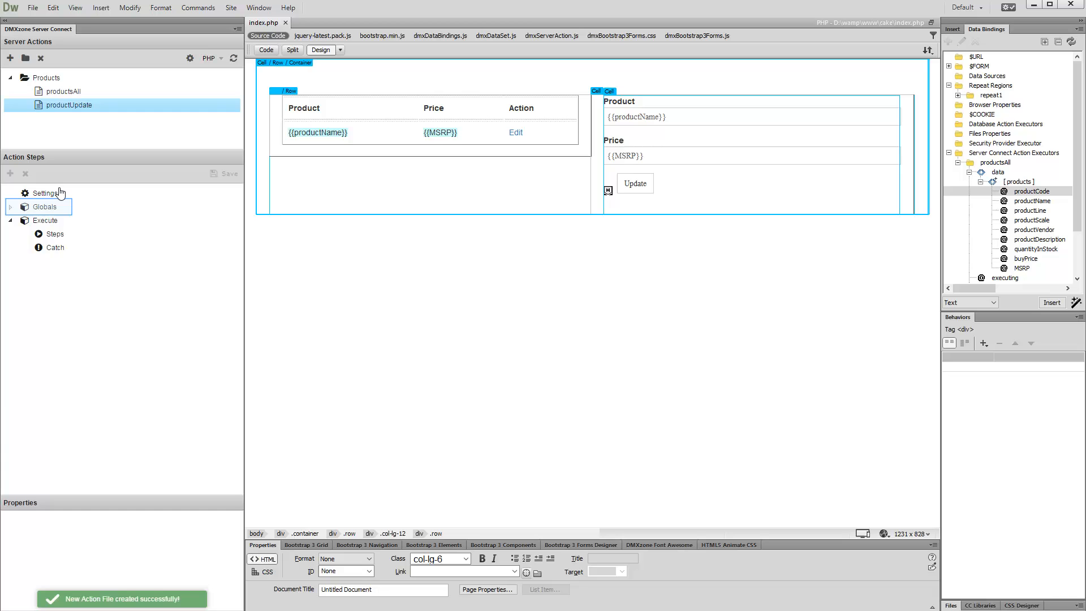
Import updateForm's fields from index.php as the action's global POST inputs.
left_click(44, 206)
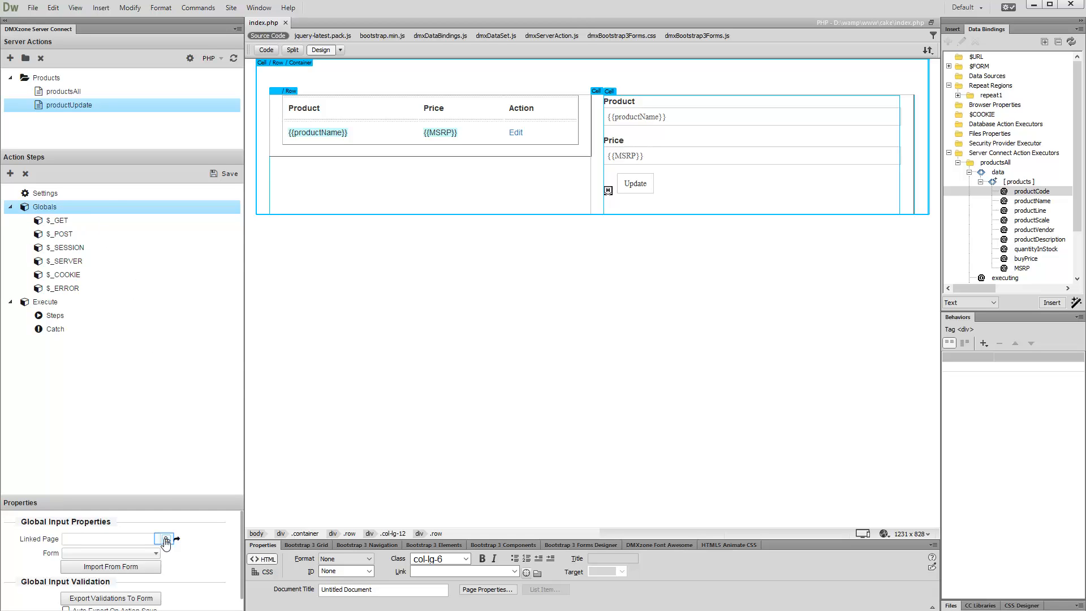
left_click(164, 540)
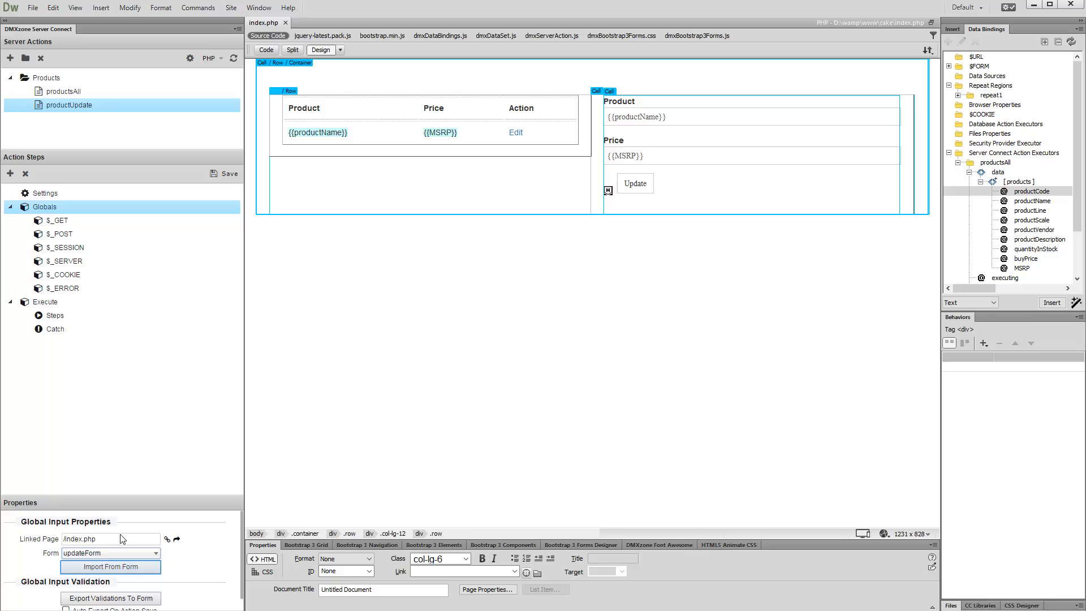
left_click(111, 566)
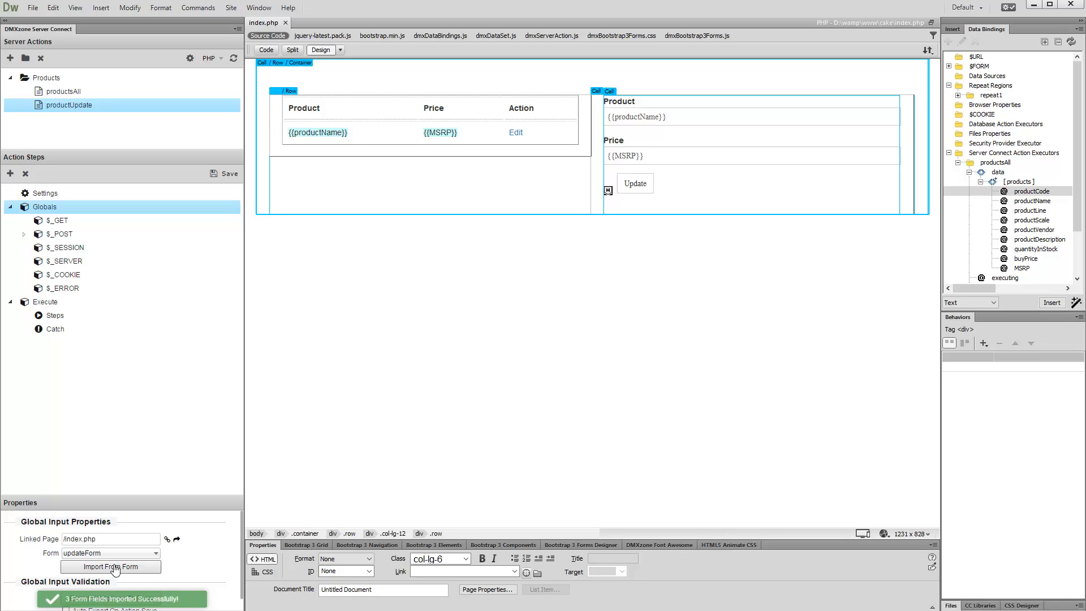
left_click(59, 233)
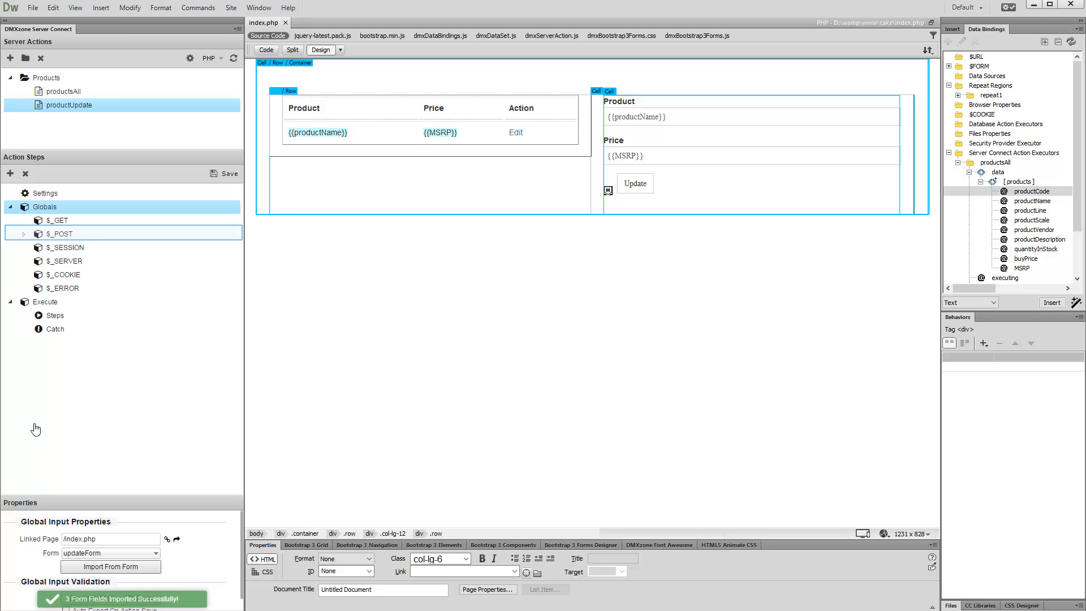
mouse_move(24, 236)
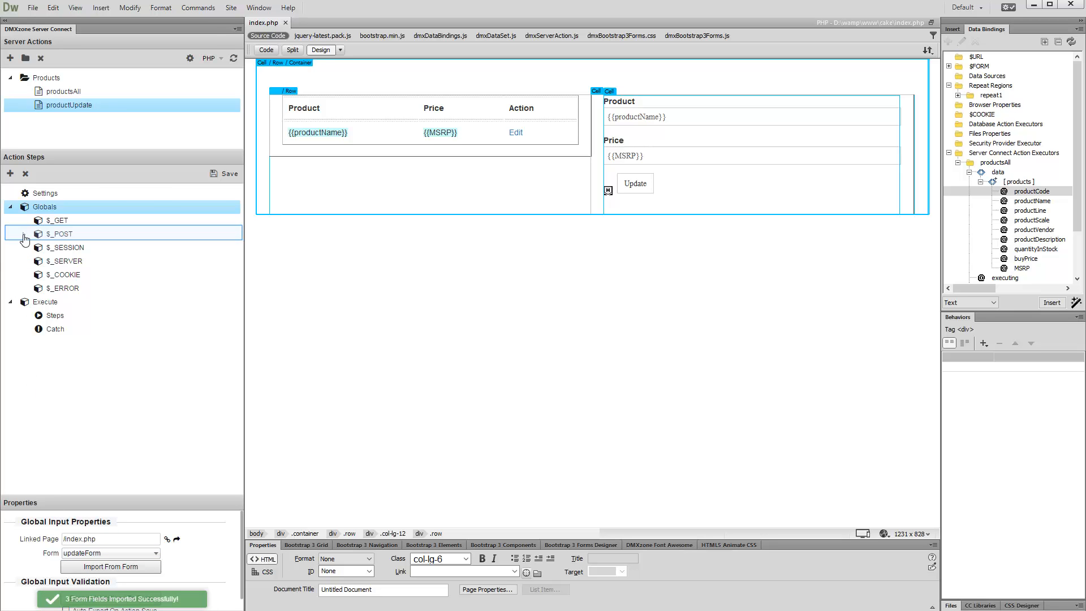
Add a Database Connection step loading connection1, then a Database Update step after it.
left_click(25, 233)
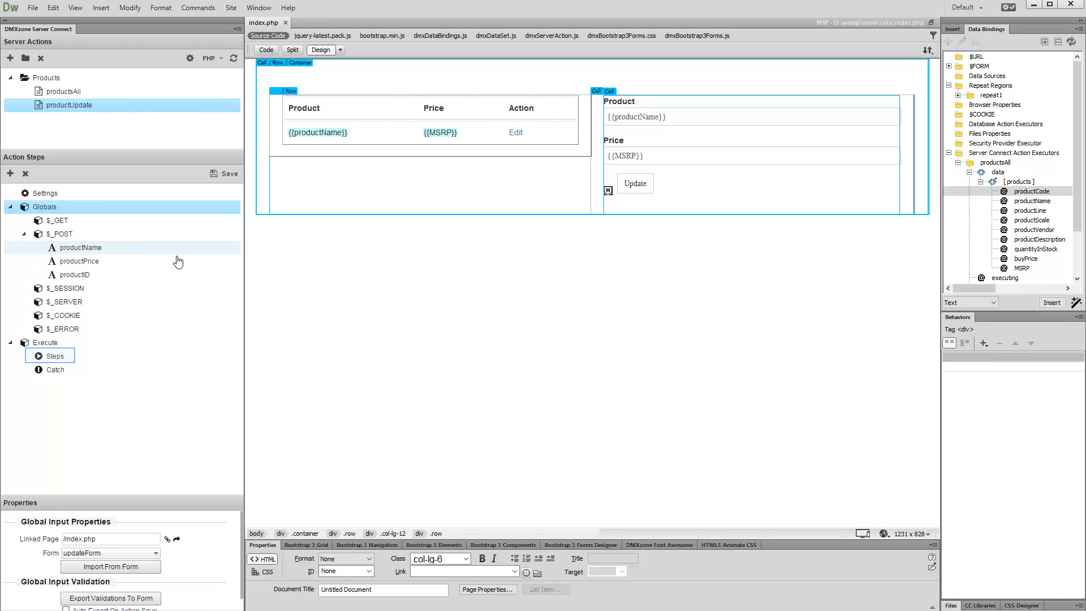
mouse_move(70, 333)
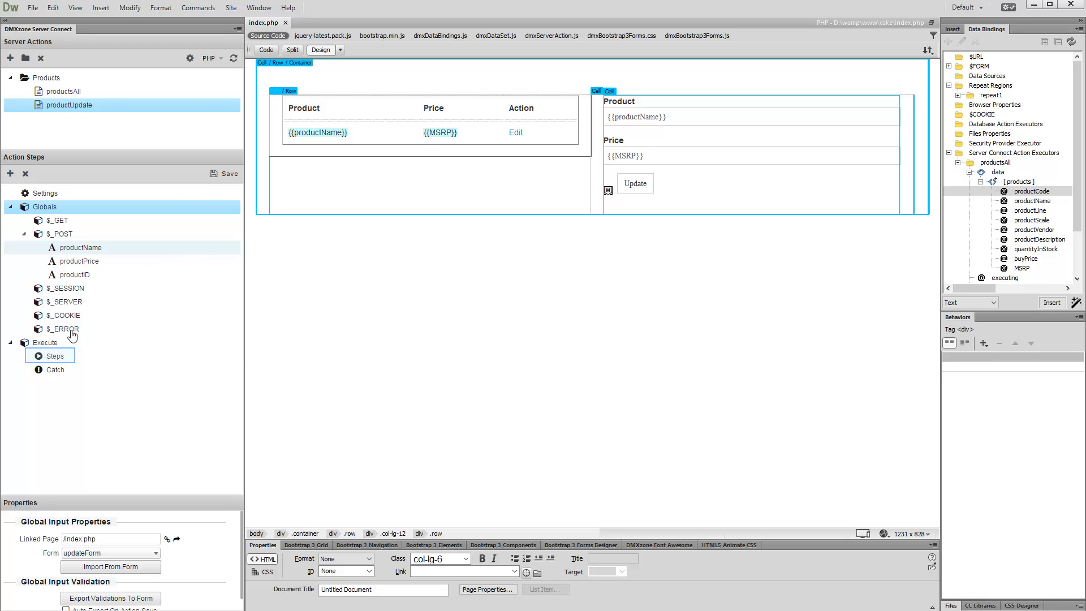
left_click(54, 355)
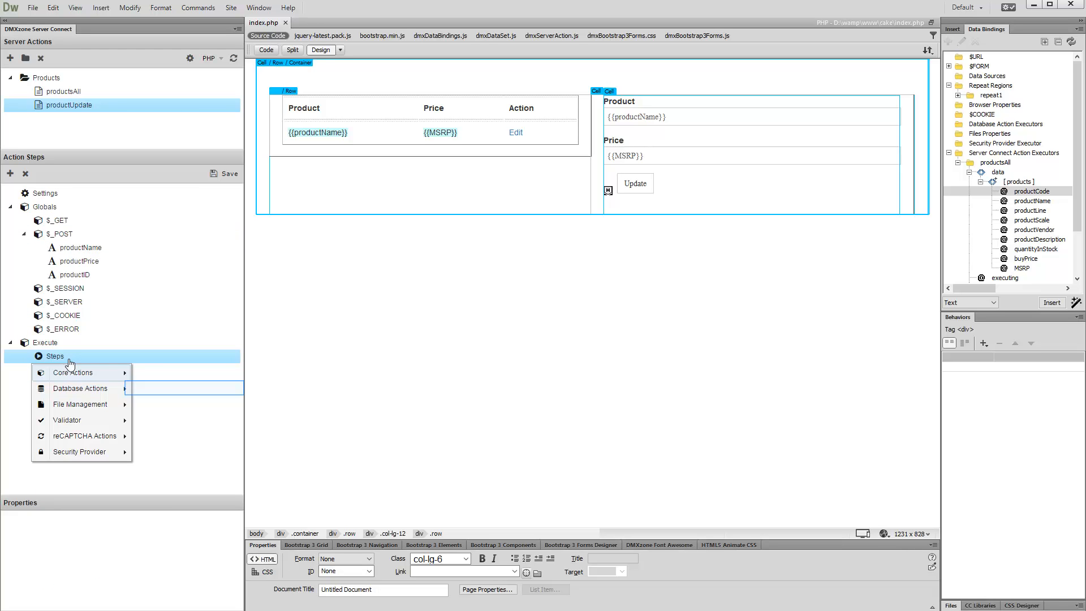
left_click(79, 388)
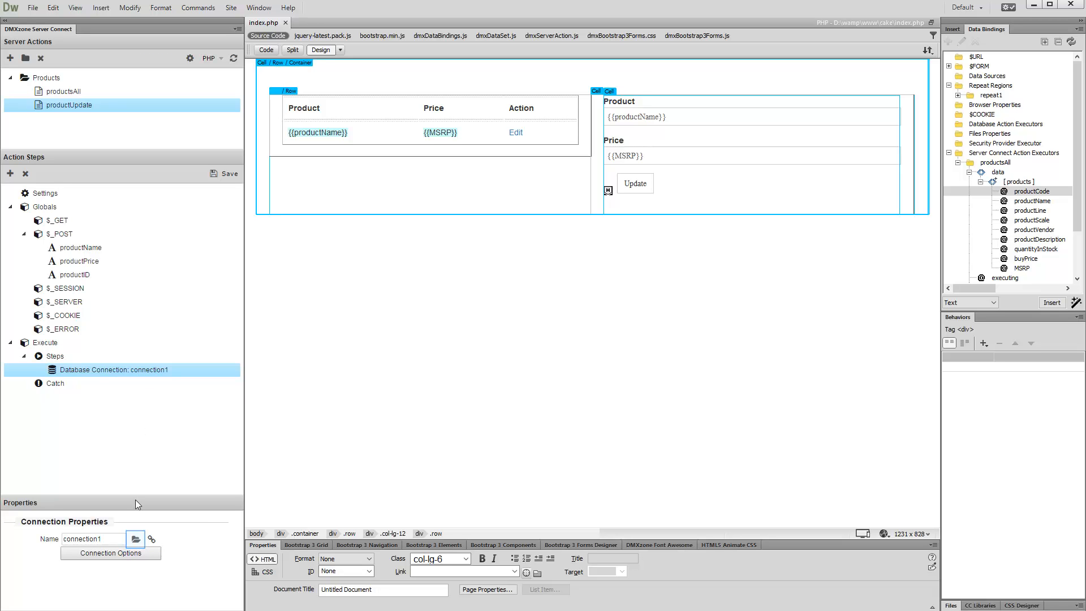
left_click(135, 539)
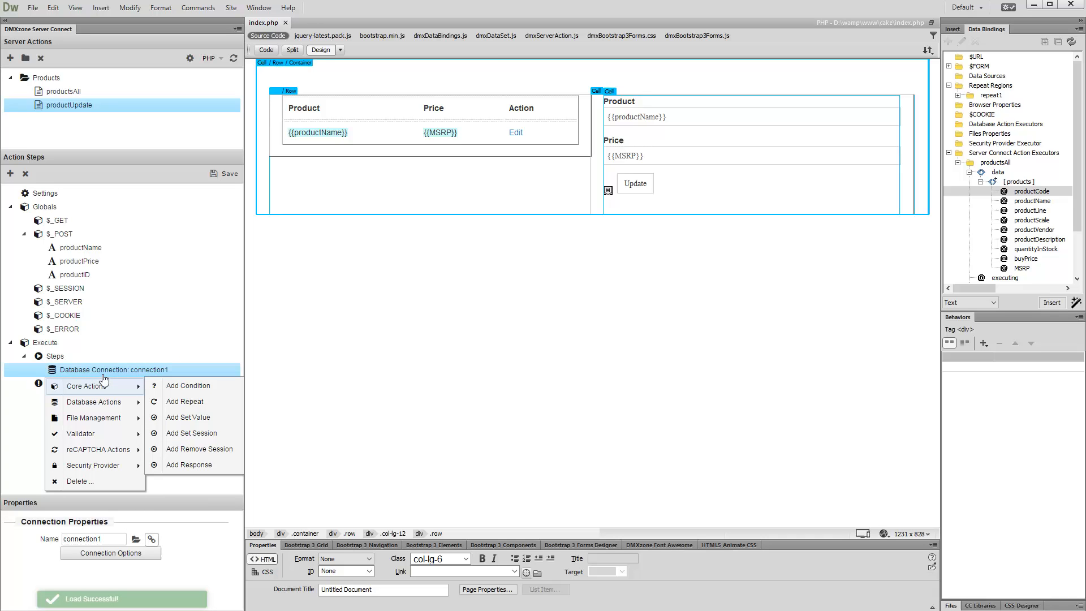
mouse_move(101, 401)
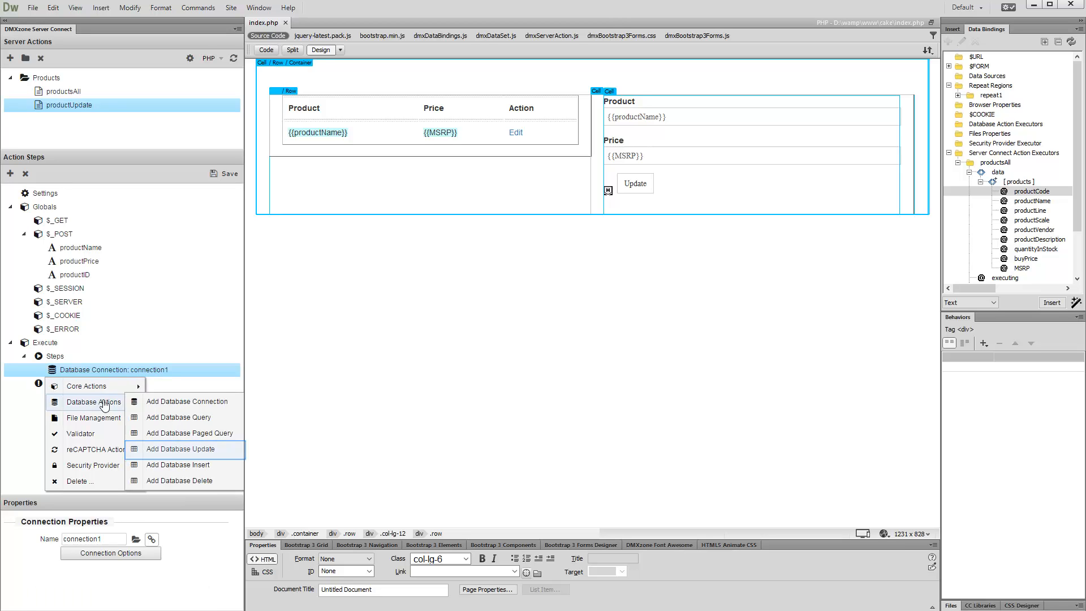
left_click(180, 449)
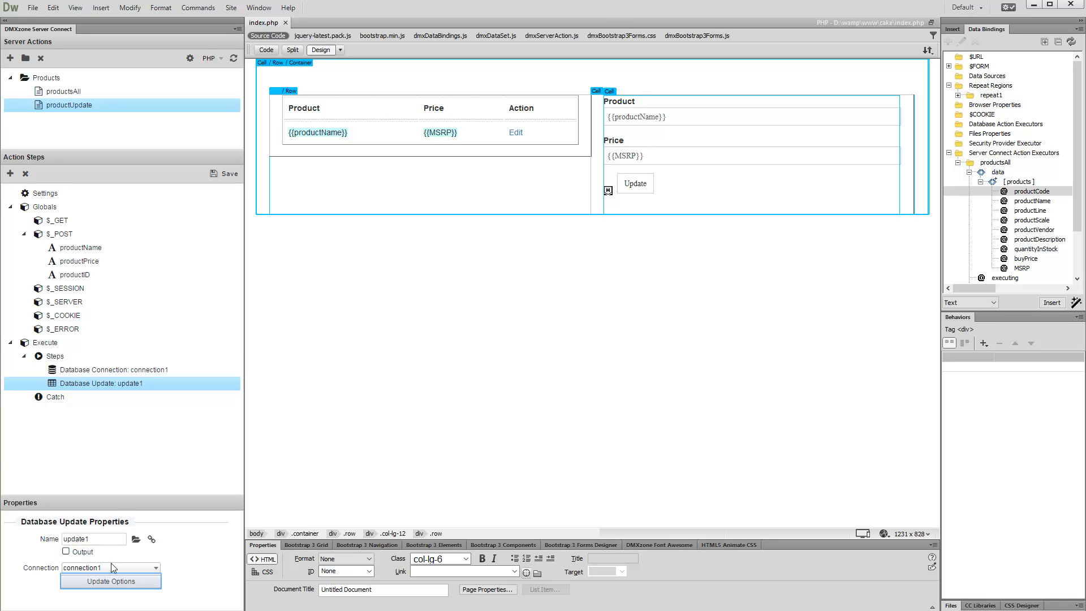
Target the products table and add its productName and MSRP columns to the update.
left_click(108, 581)
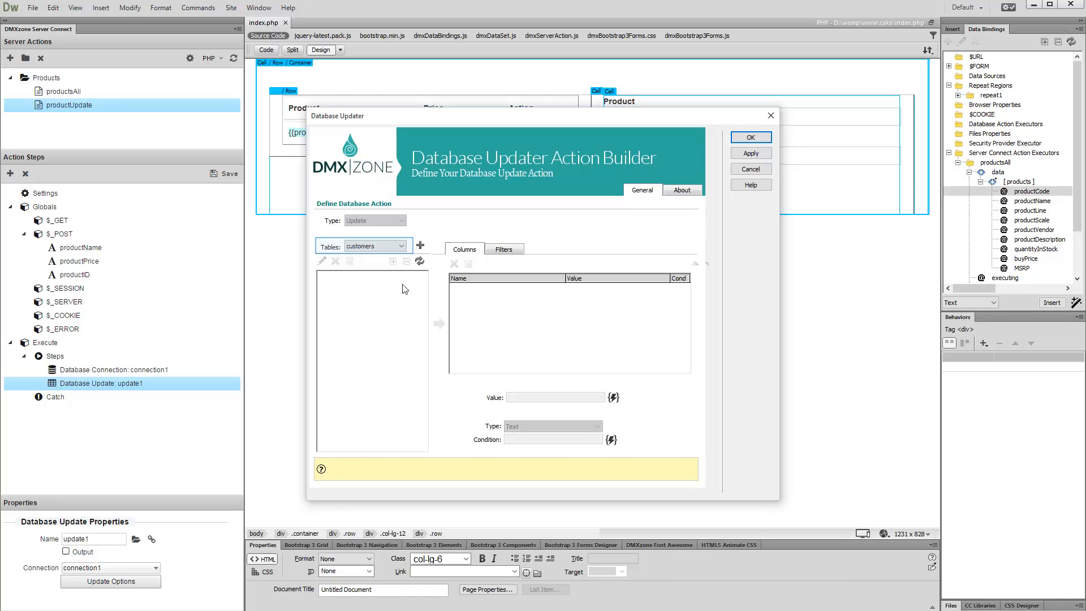
left_click(401, 246)
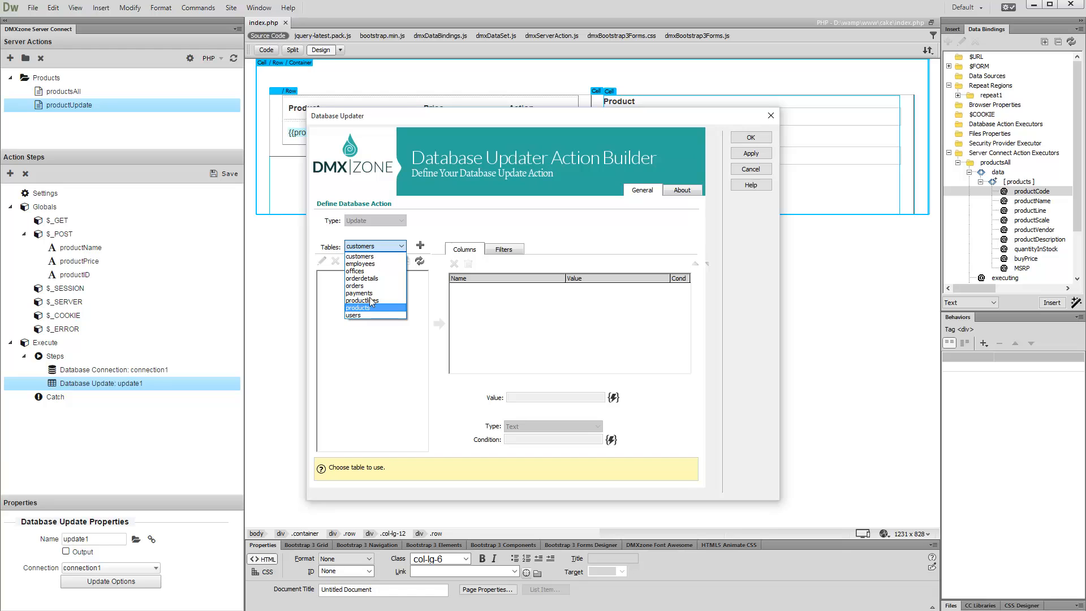
left_click(357, 308)
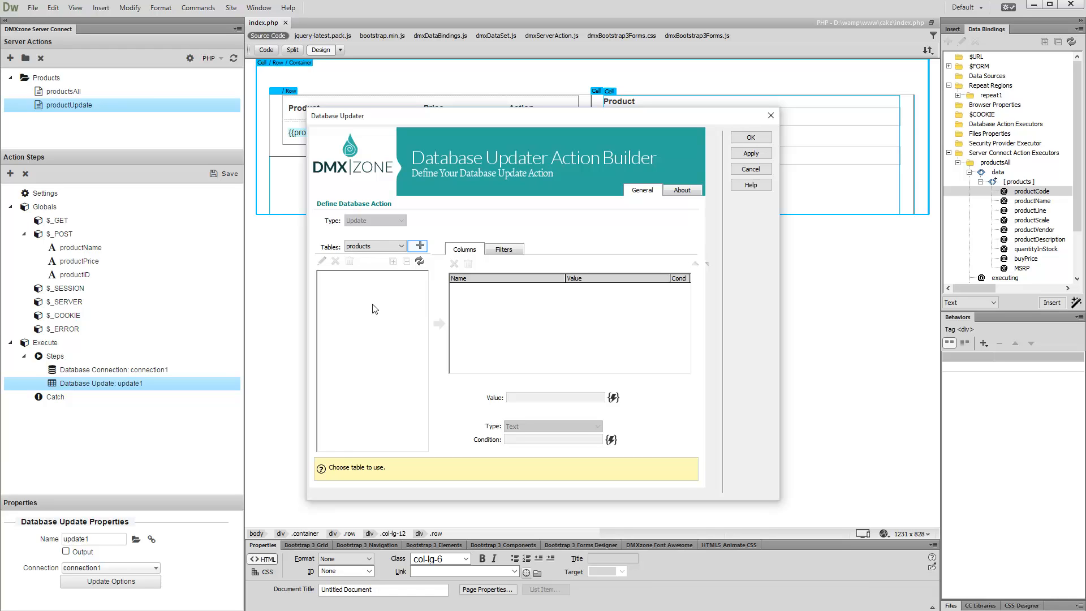
left_click(417, 247)
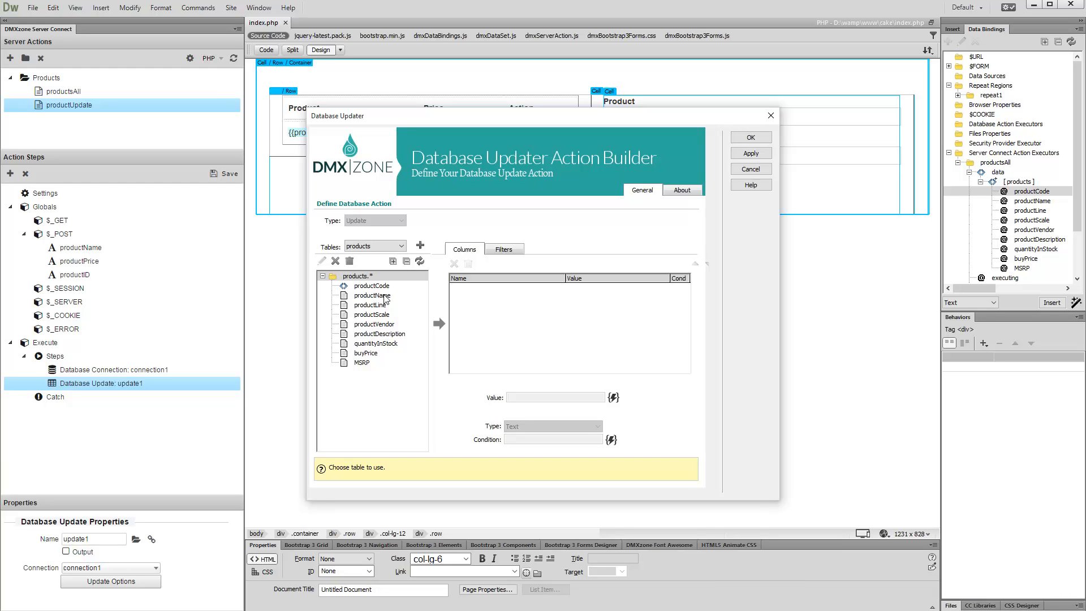
left_click(372, 295)
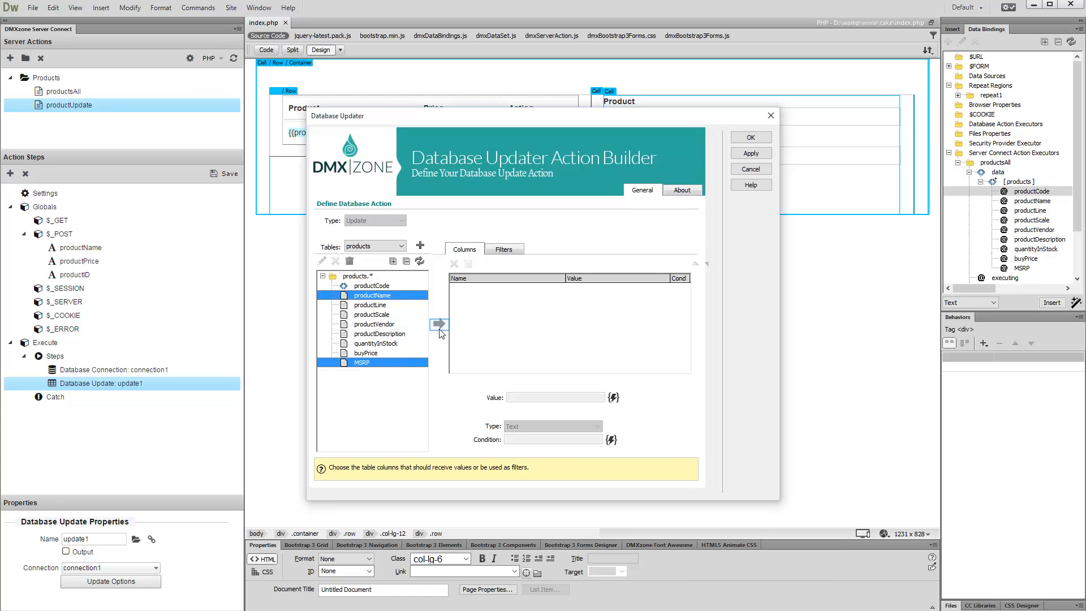
left_click(439, 324)
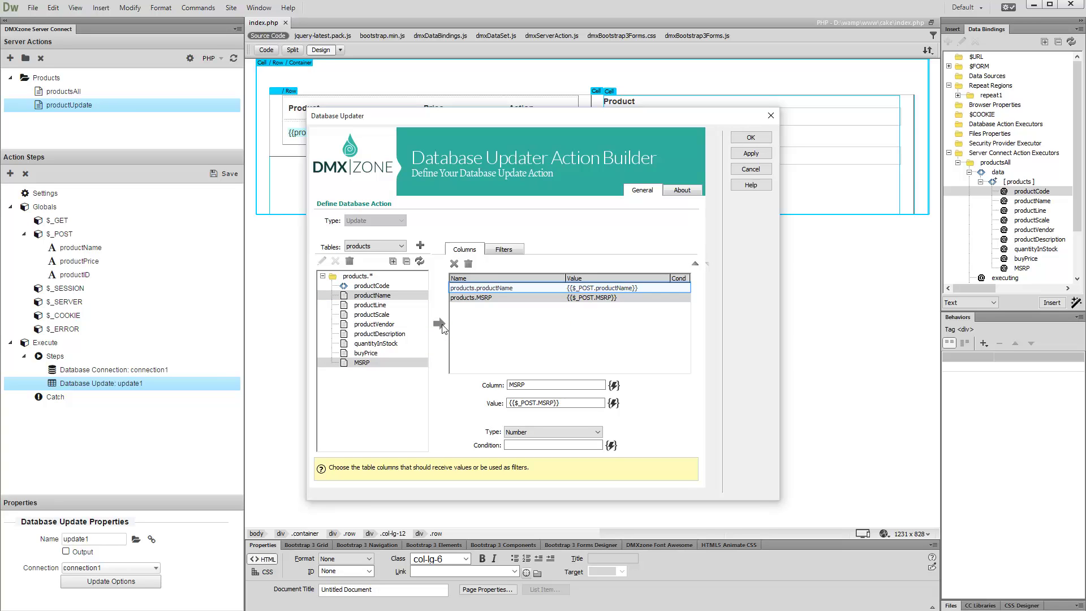
Set the productName column's value to $_POST.productName.
left_click(482, 289)
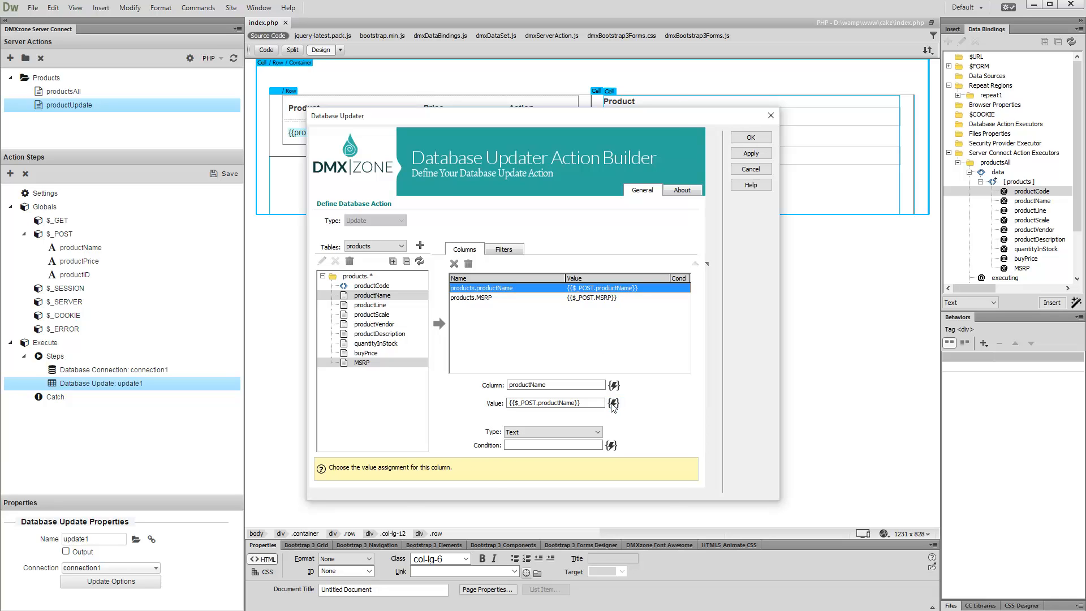
left_click(613, 403)
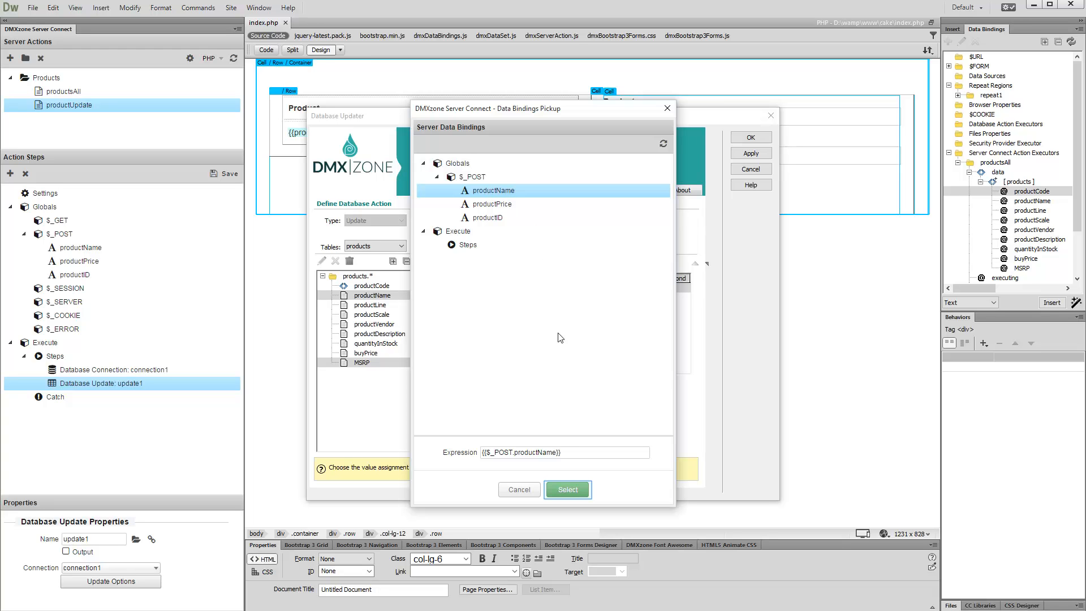
left_click(568, 488)
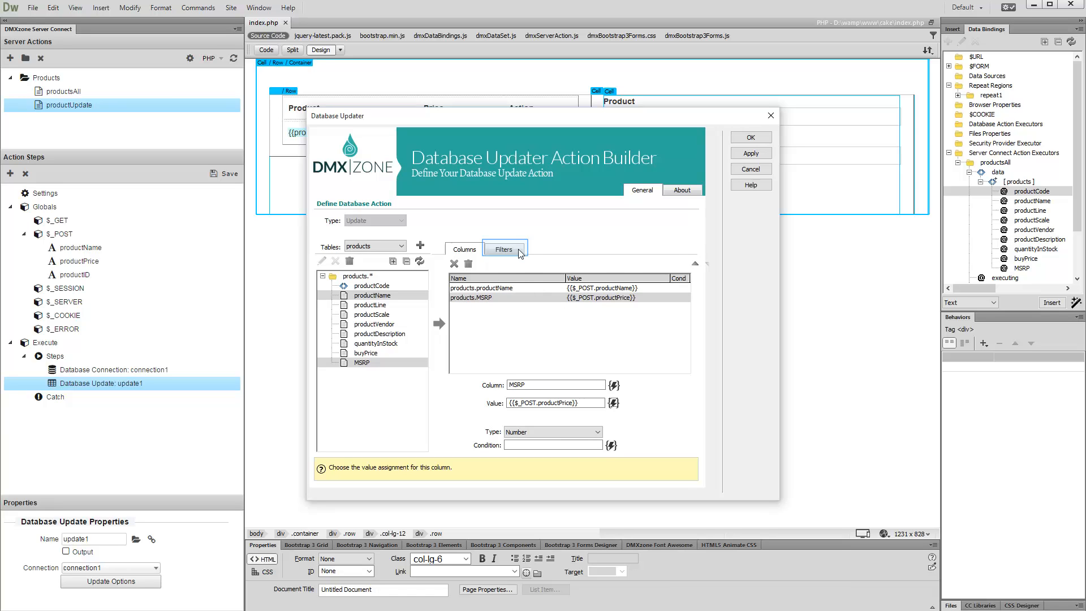
Filter the update on productCode equal to {{$_POST.productID}} and apply the updater settings.
left_click(504, 249)
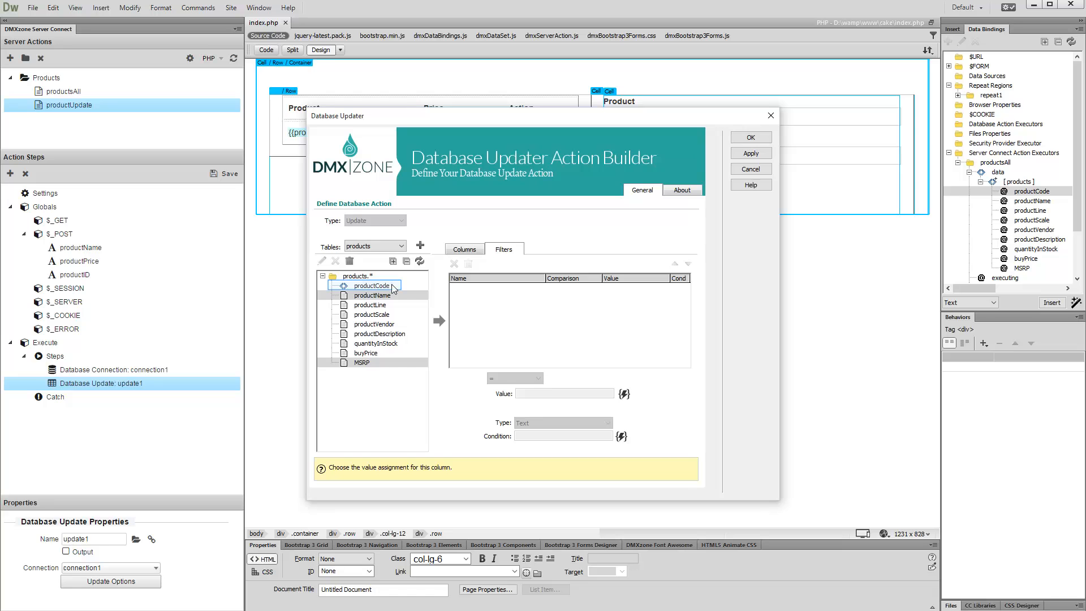
left_click(371, 285)
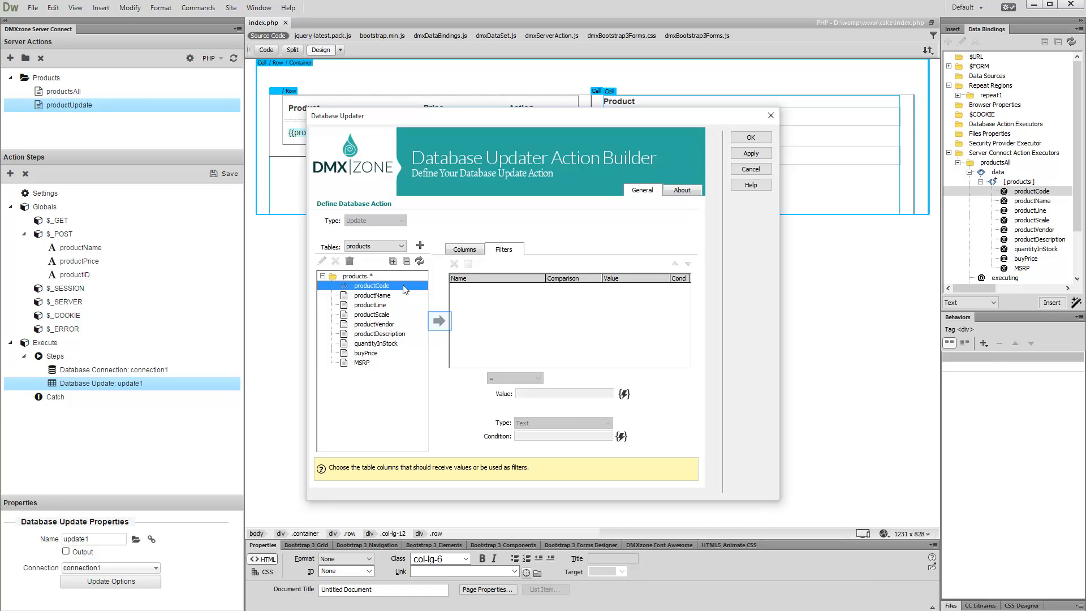
left_click(439, 321)
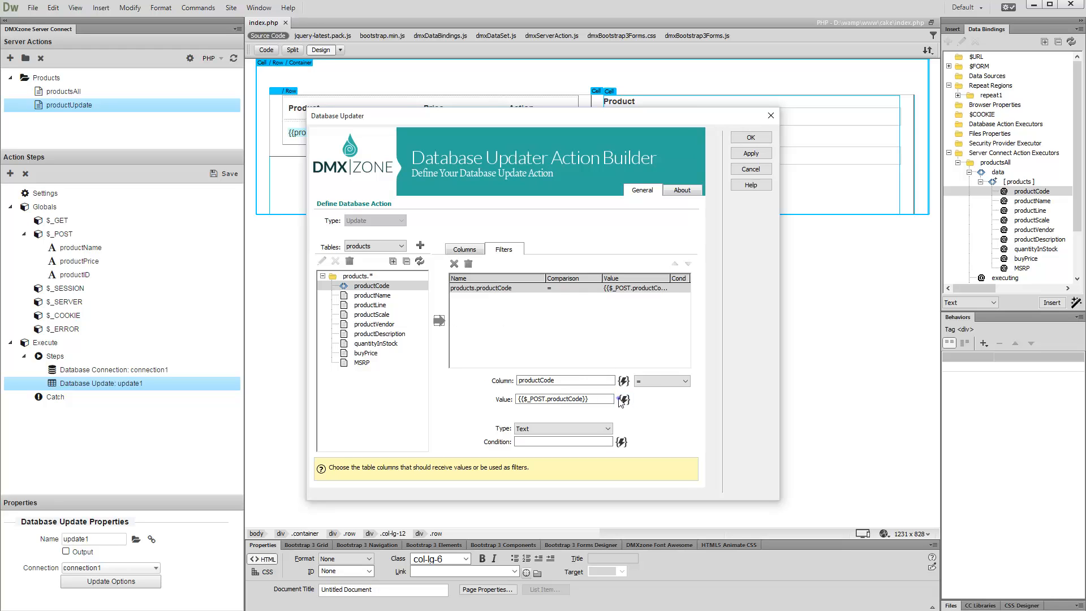
left_click(623, 399)
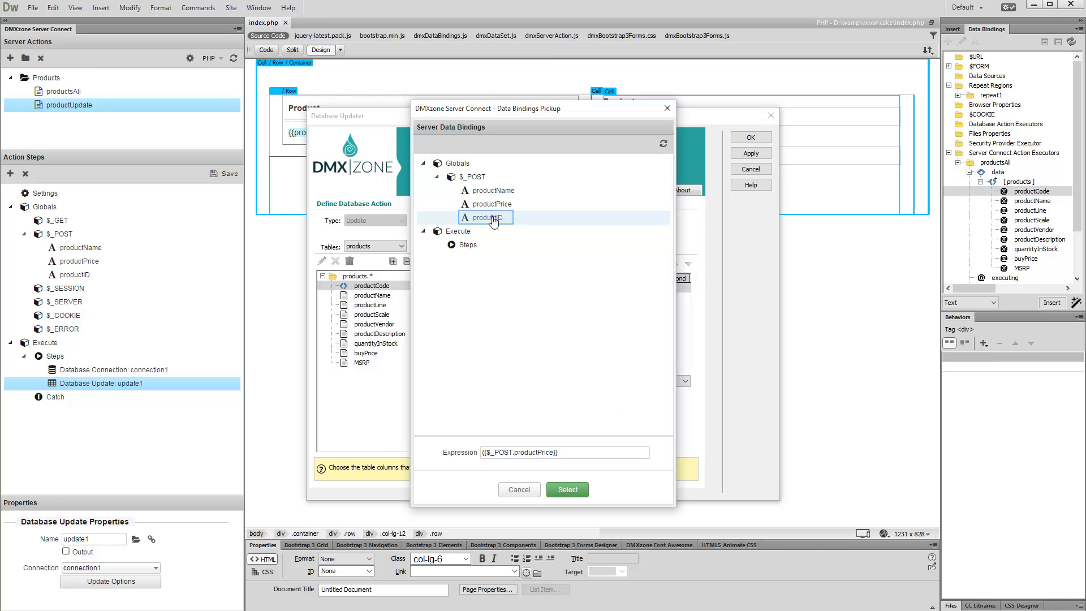
left_click(488, 217)
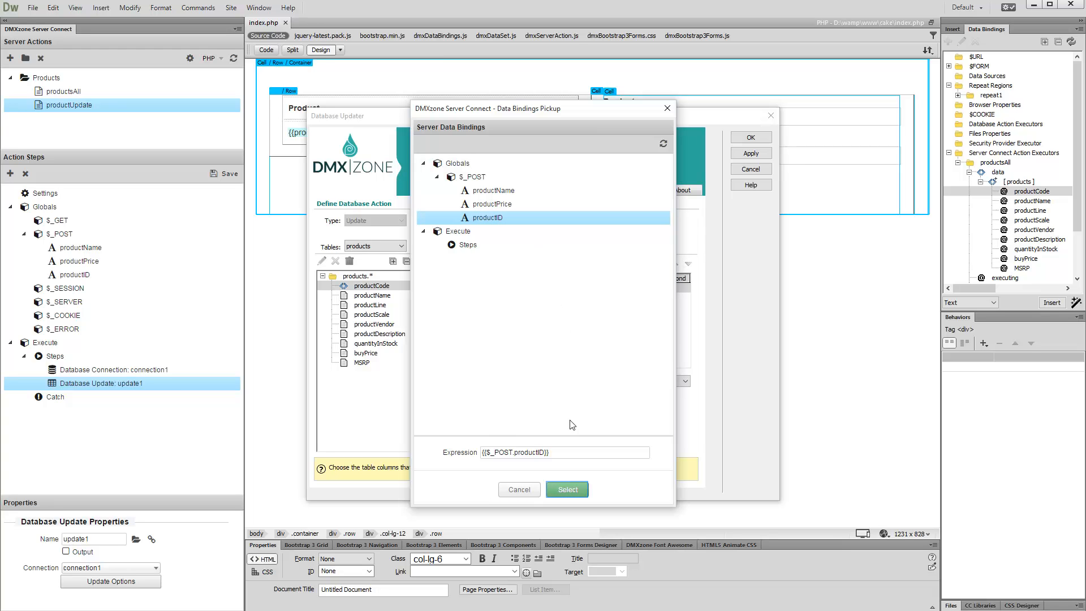
left_click(566, 488)
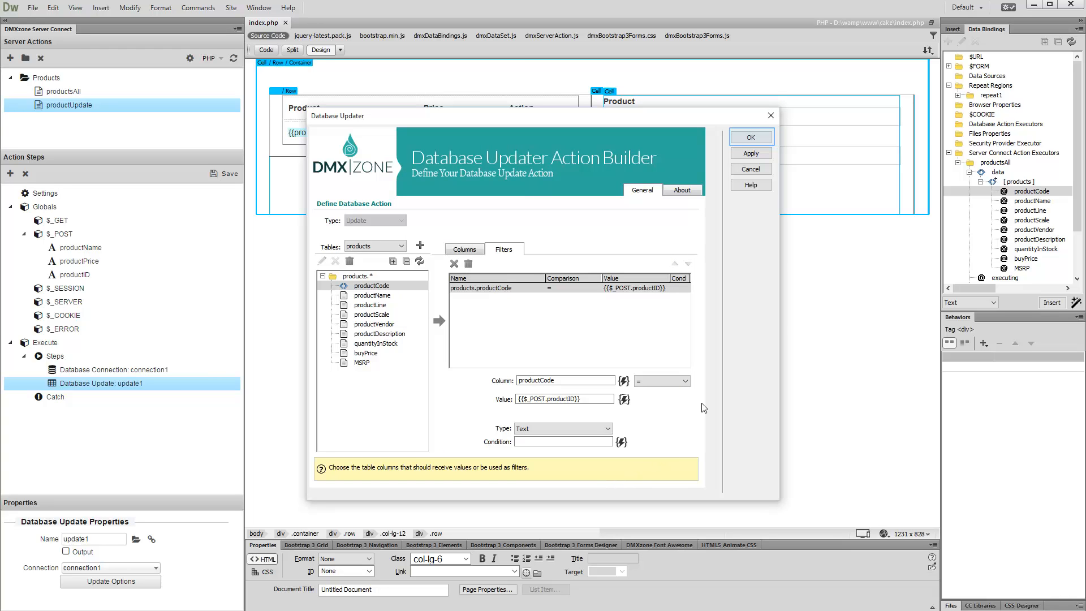
left_click(751, 137)
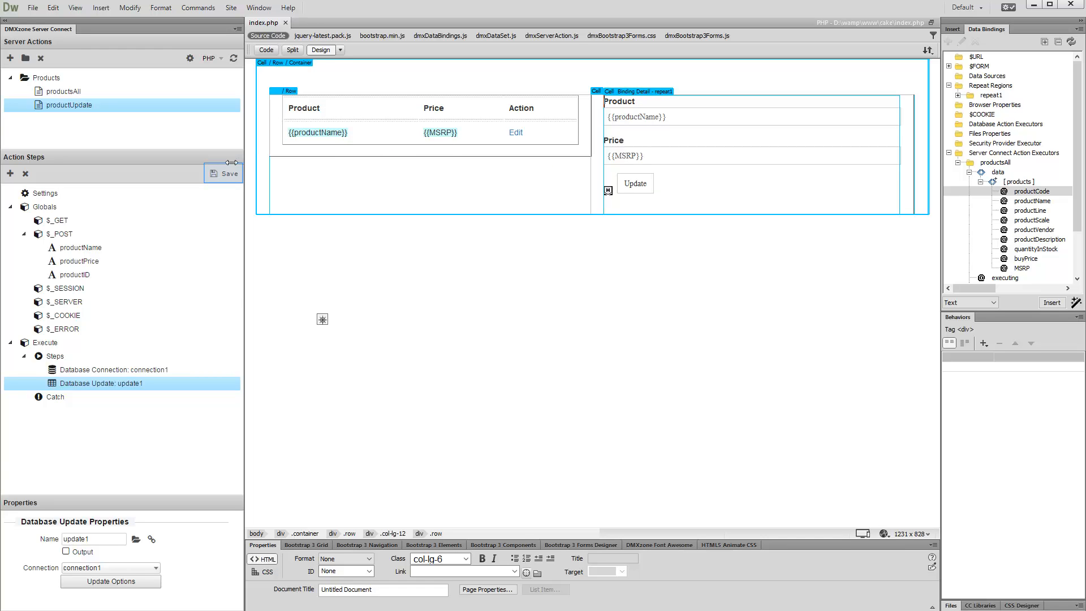
Save the productUpdate action file and start a new Server Connect Action Executor.
left_click(223, 173)
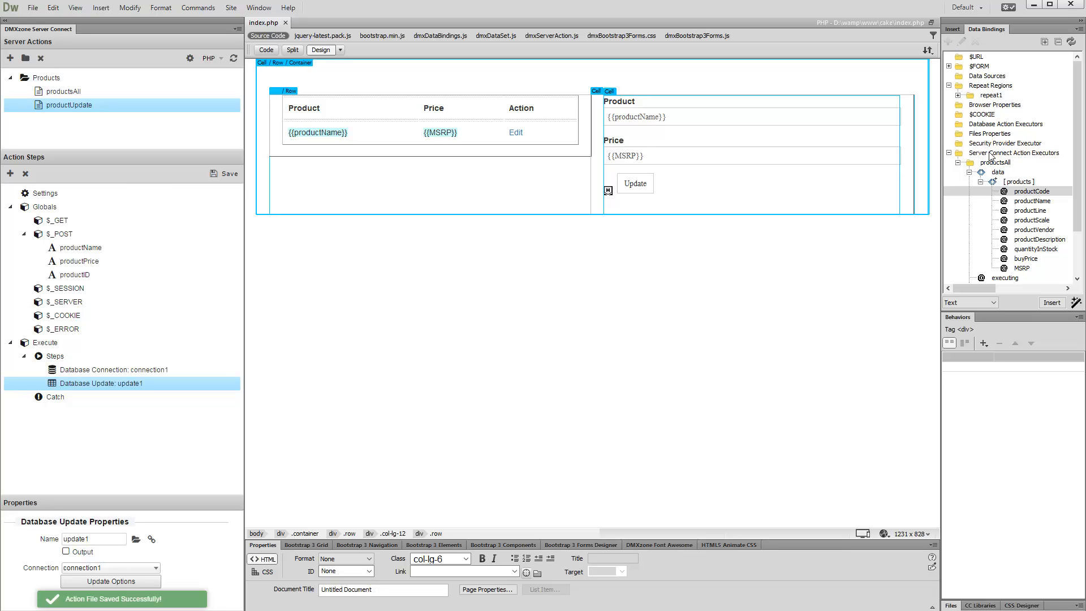
left_click(1011, 153)
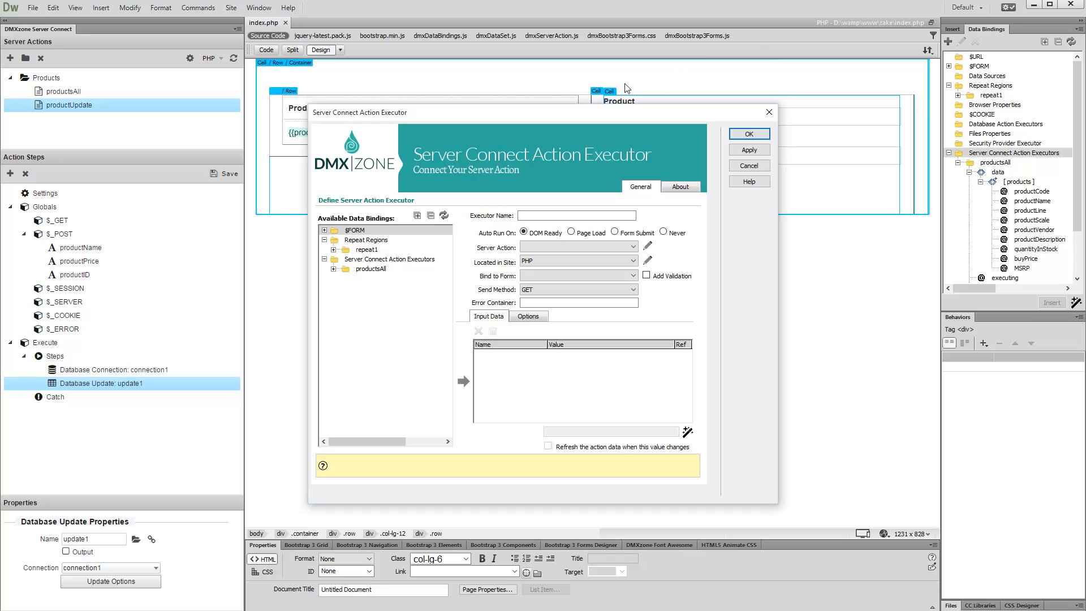
Name the executor updateProduct, running Products/productUpdate on Form Submit, bound to updateForm via POST.
type("updateProduct")
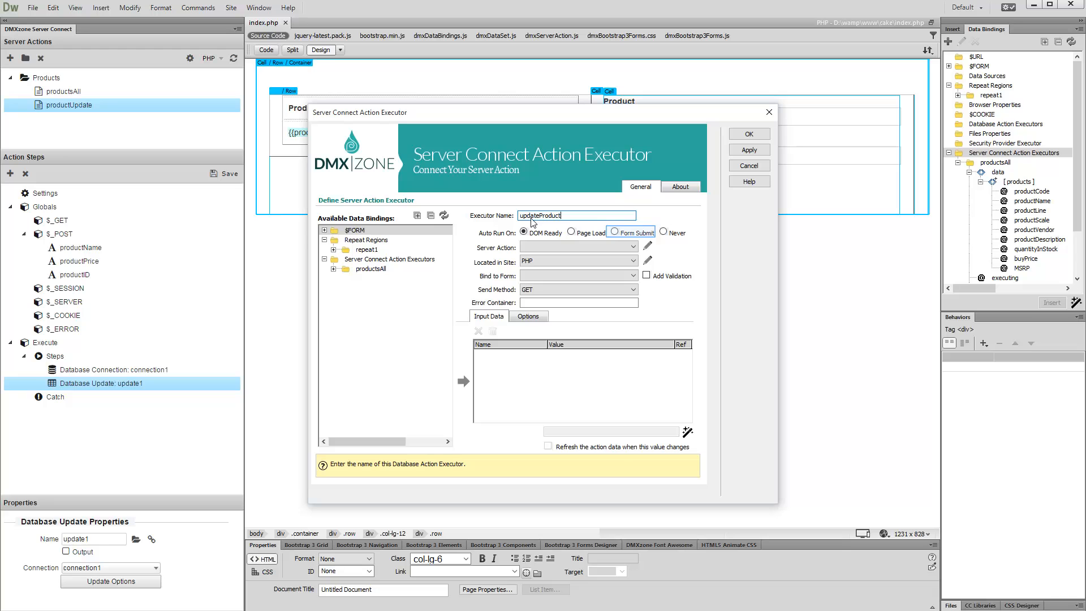
left_click(614, 233)
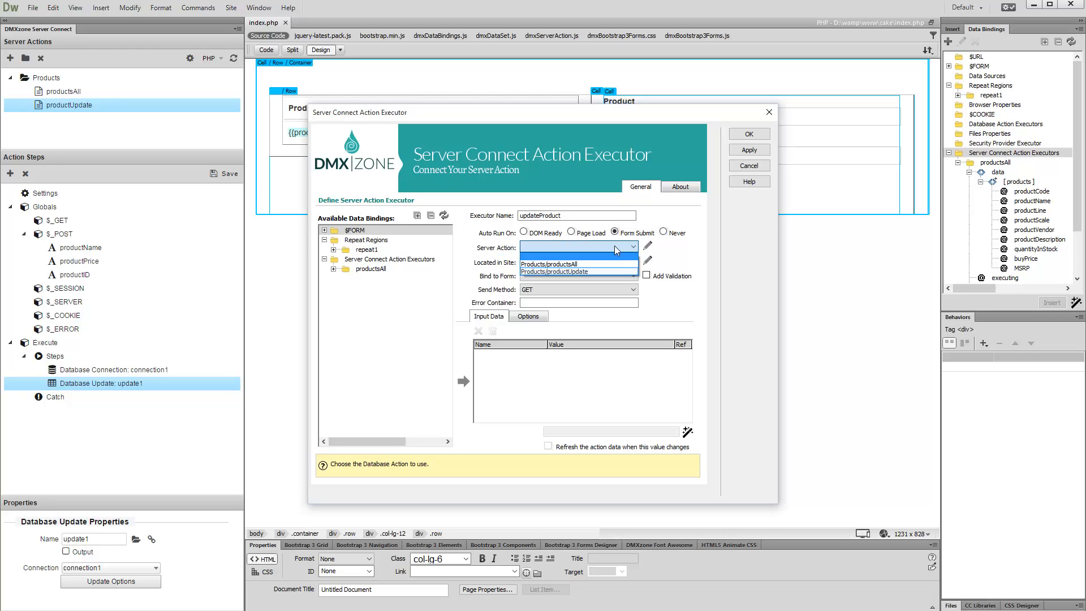
mouse_move(609, 258)
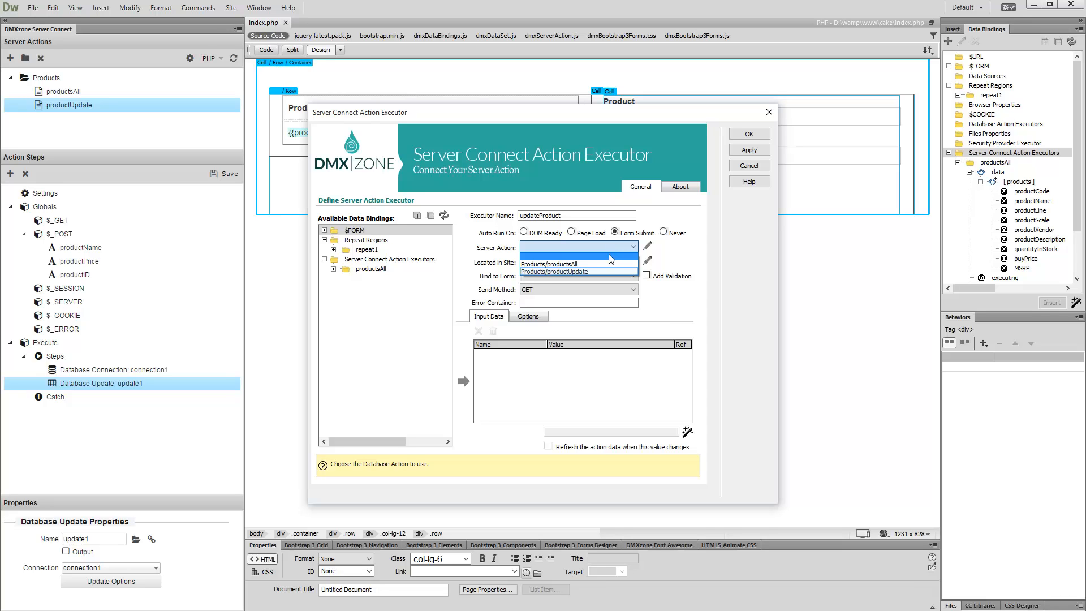
left_click(554, 271)
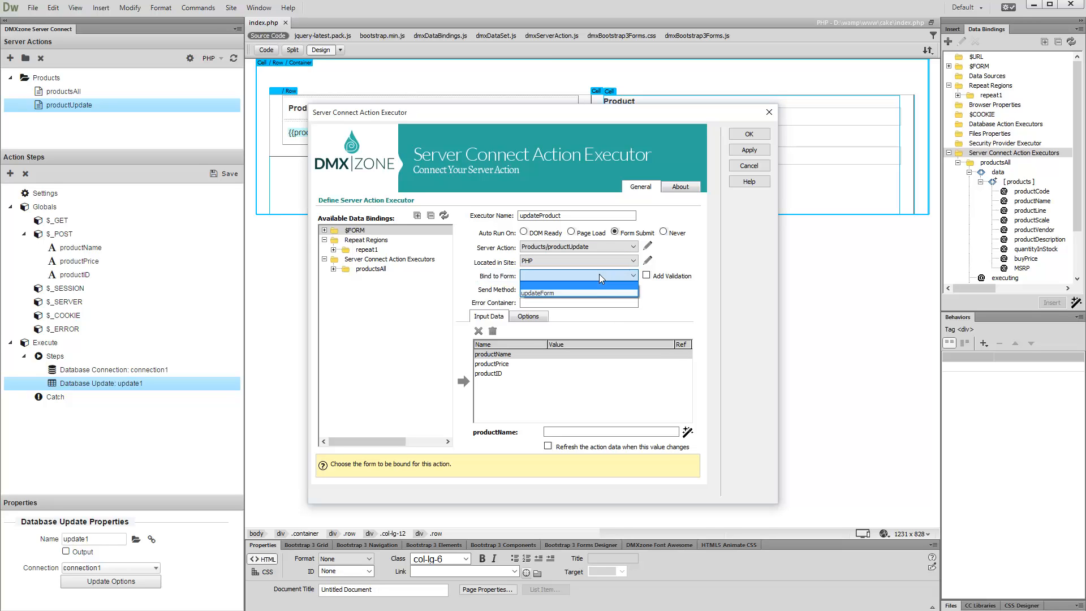
mouse_move(591, 283)
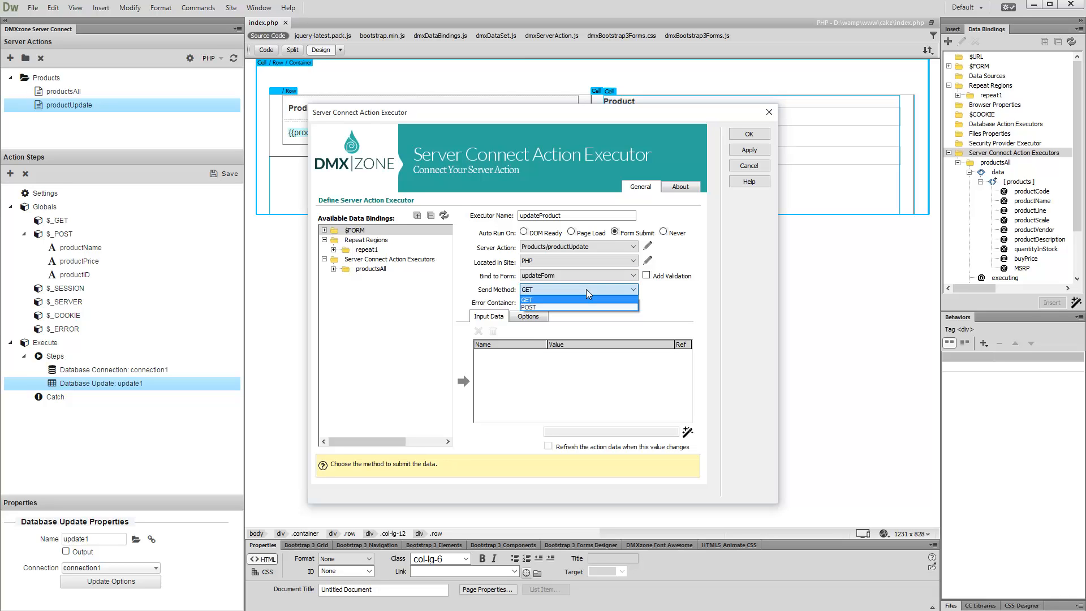
mouse_move(583, 300)
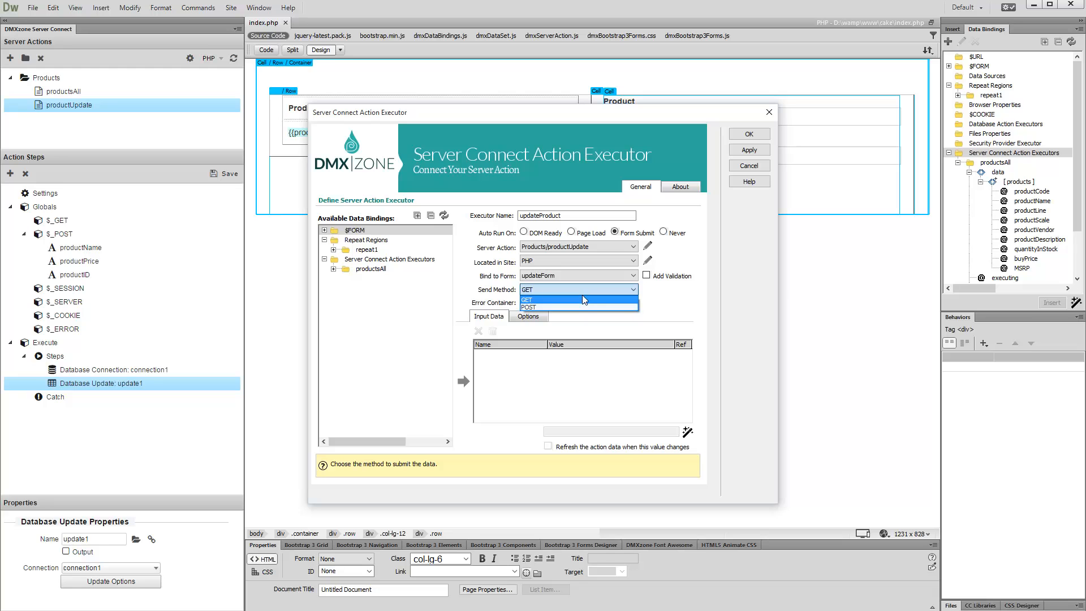
left_click(527, 306)
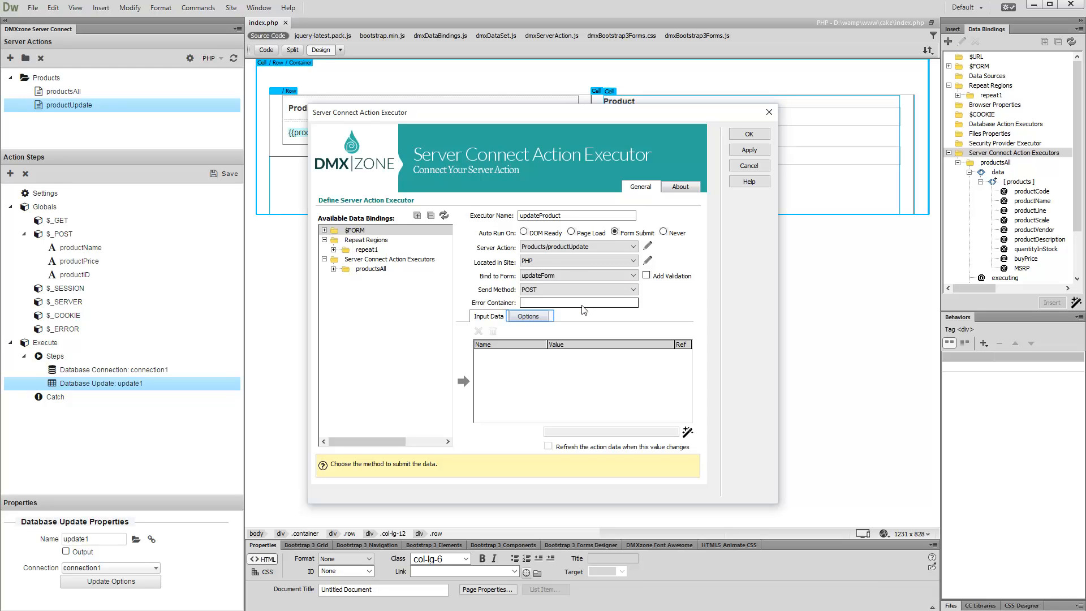
left_click(527, 315)
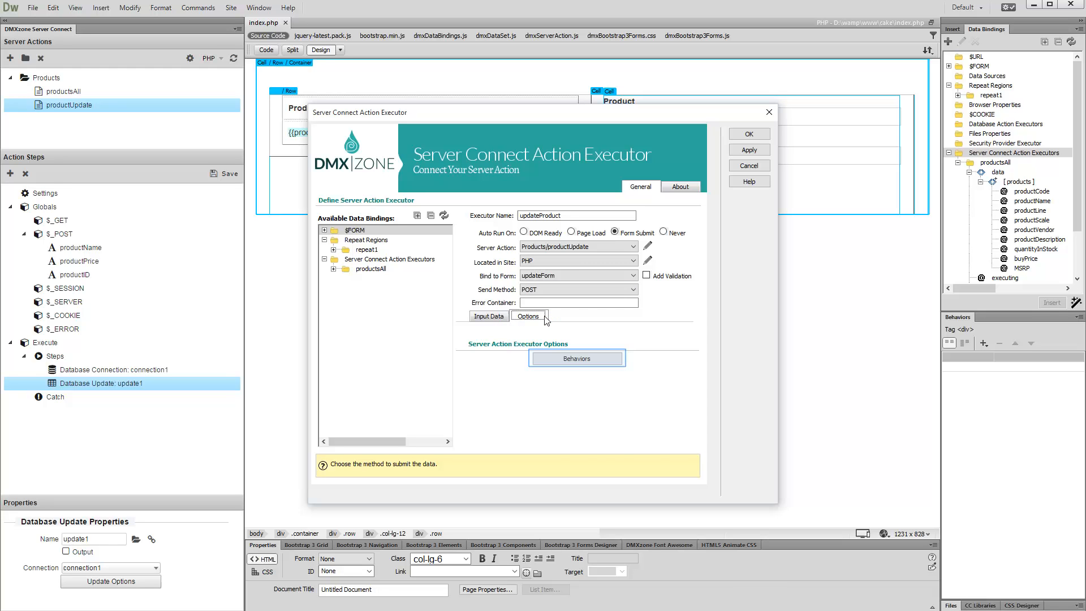
mouse_move(552, 337)
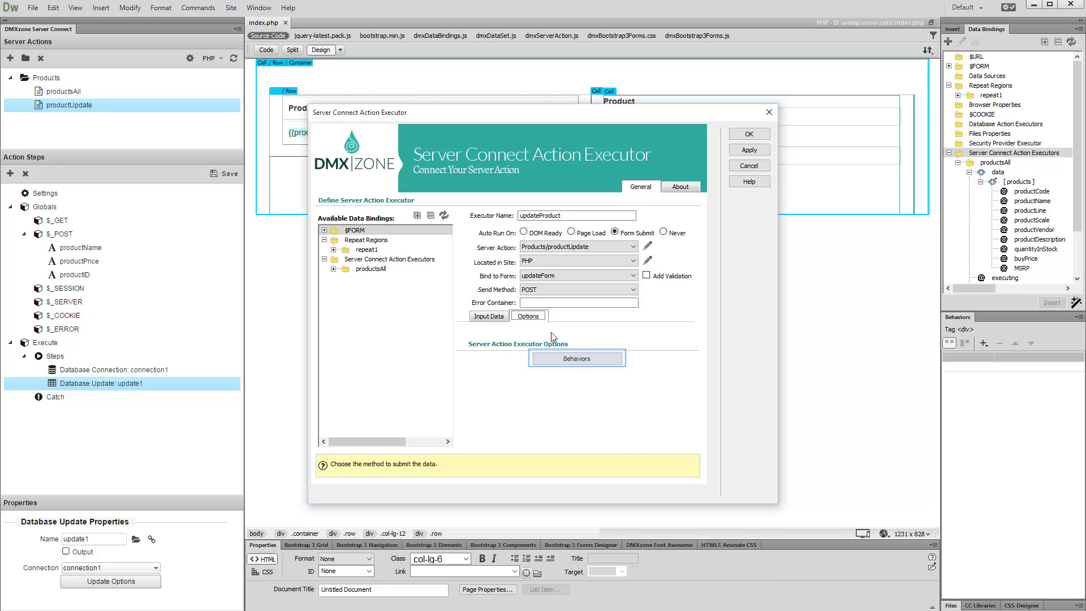
On the onSuccess event, add a Control Server Connect Action Executor behavior that runs productsAll.
left_click(576, 358)
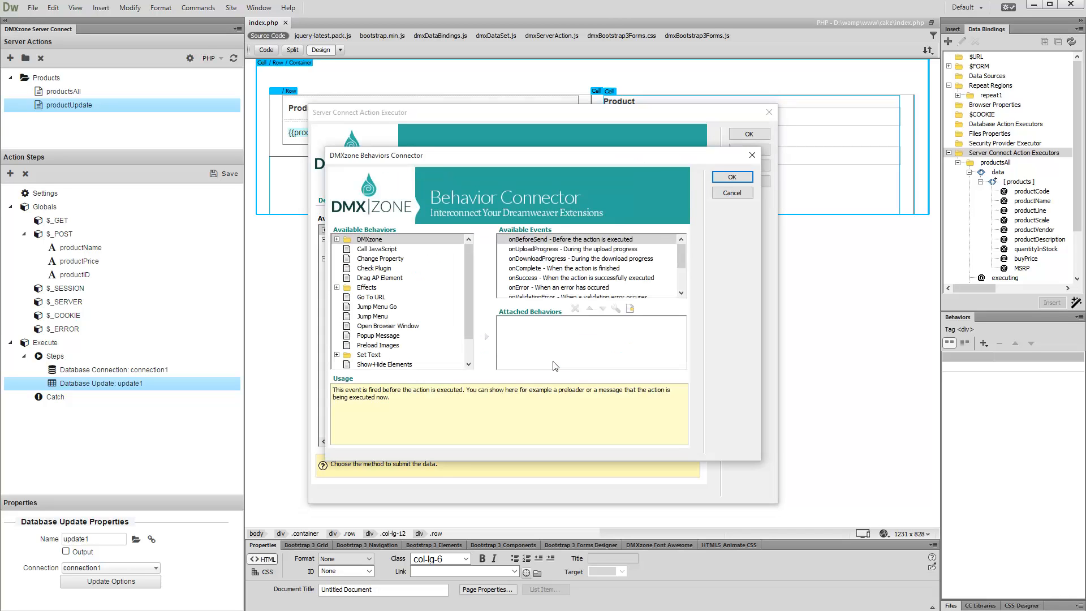
left_click(580, 277)
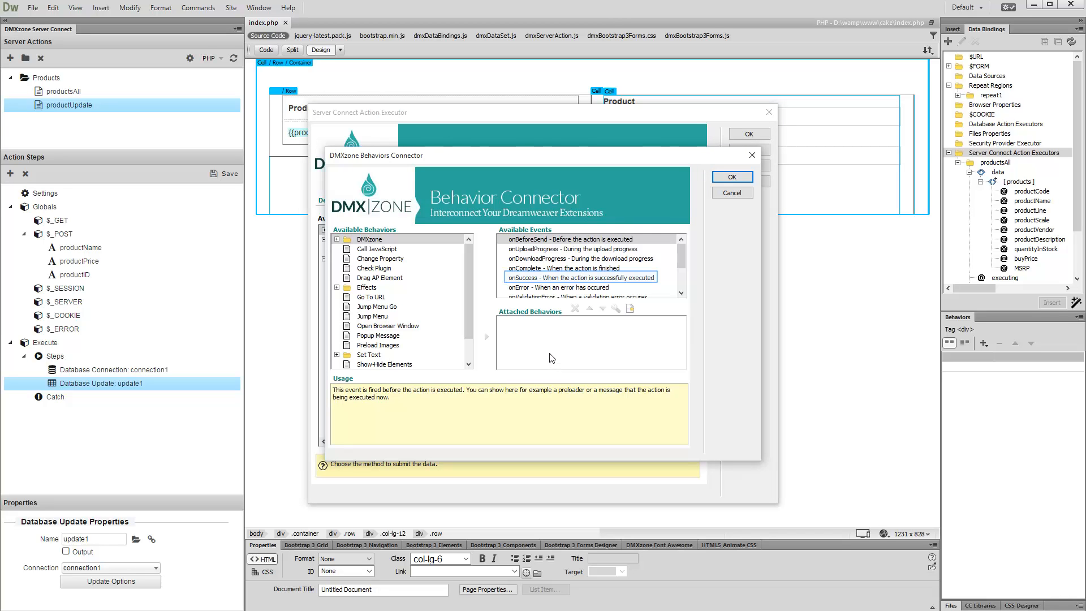
mouse_move(540, 329)
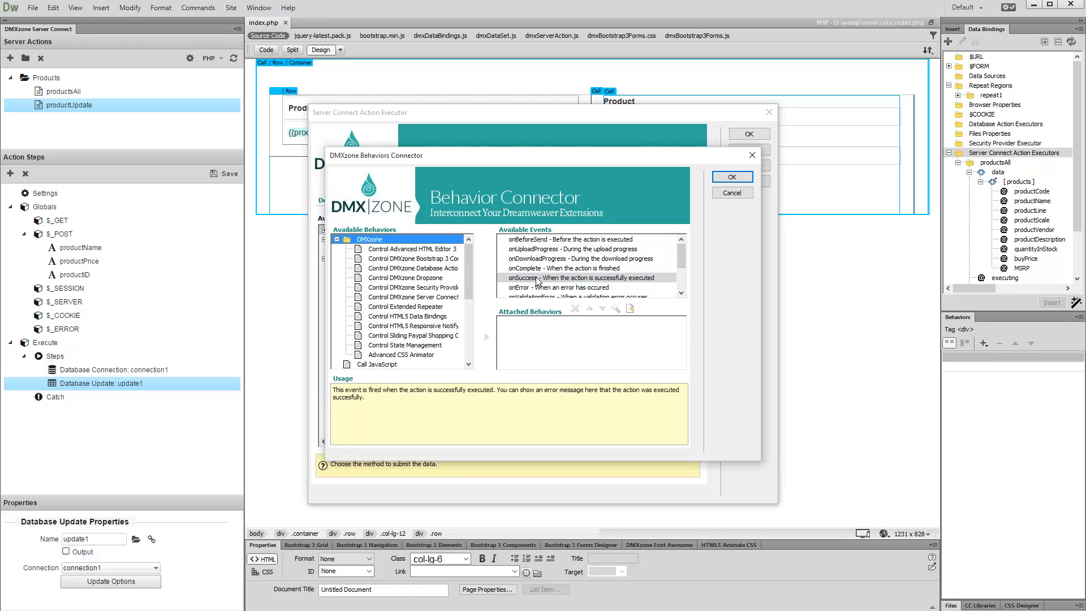
left_click(412, 296)
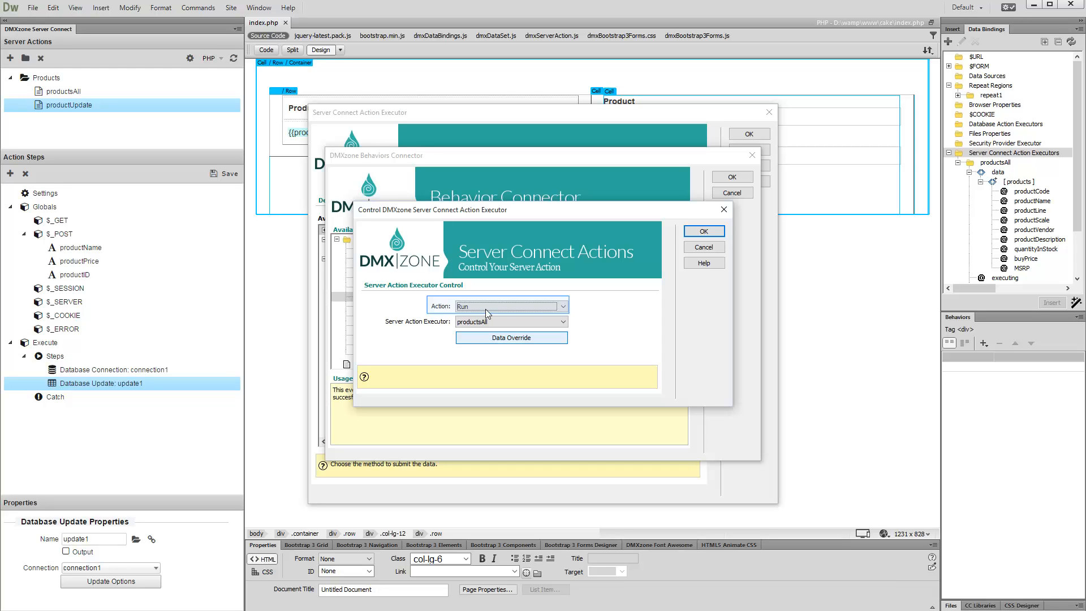
left_click(560, 305)
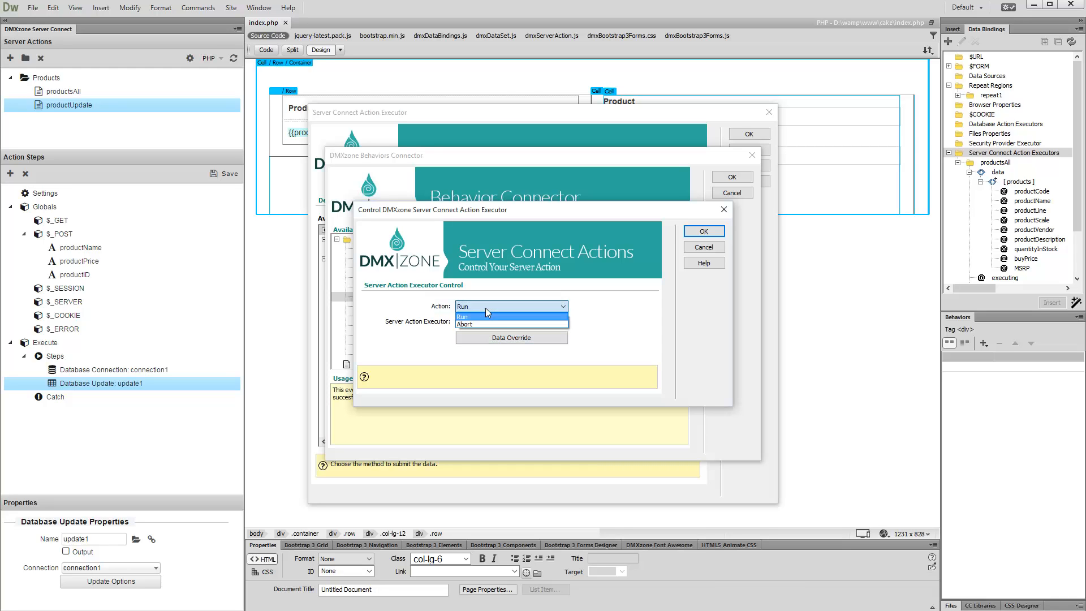
left_click(461, 317)
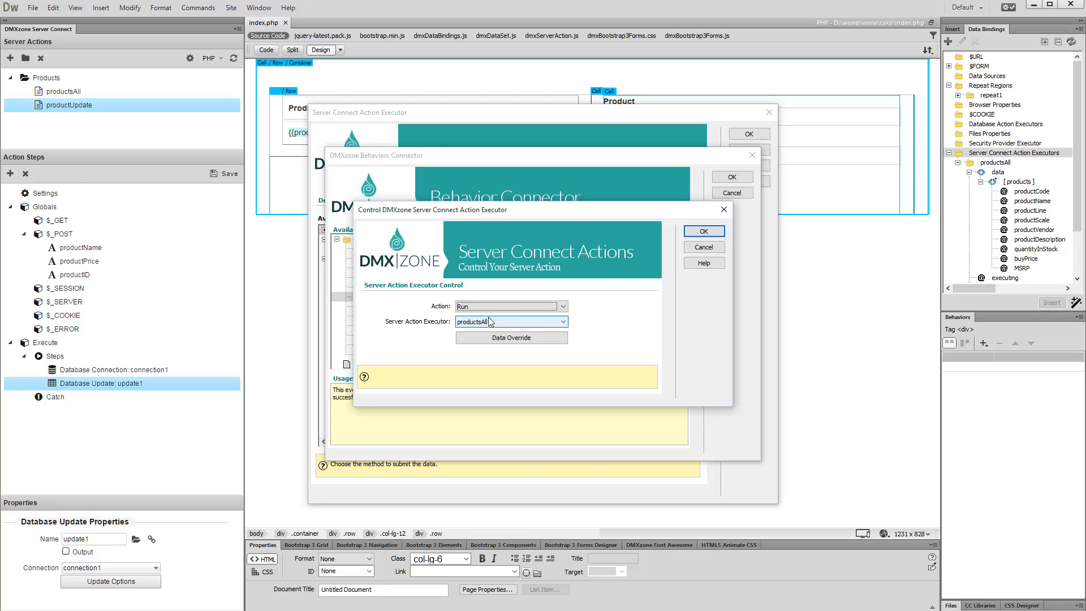
left_click(504, 321)
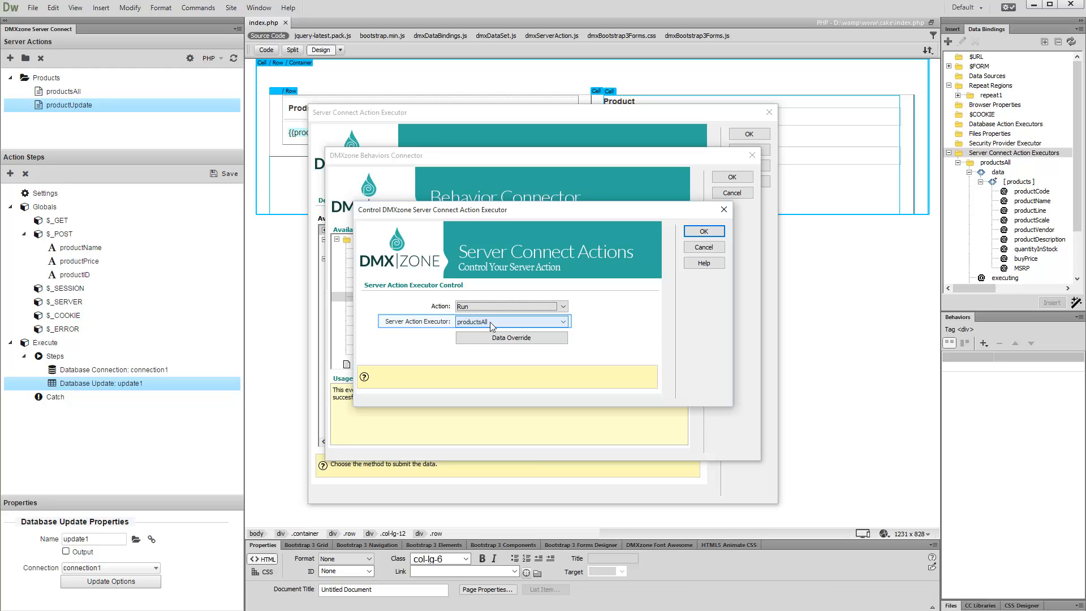
left_click(561, 321)
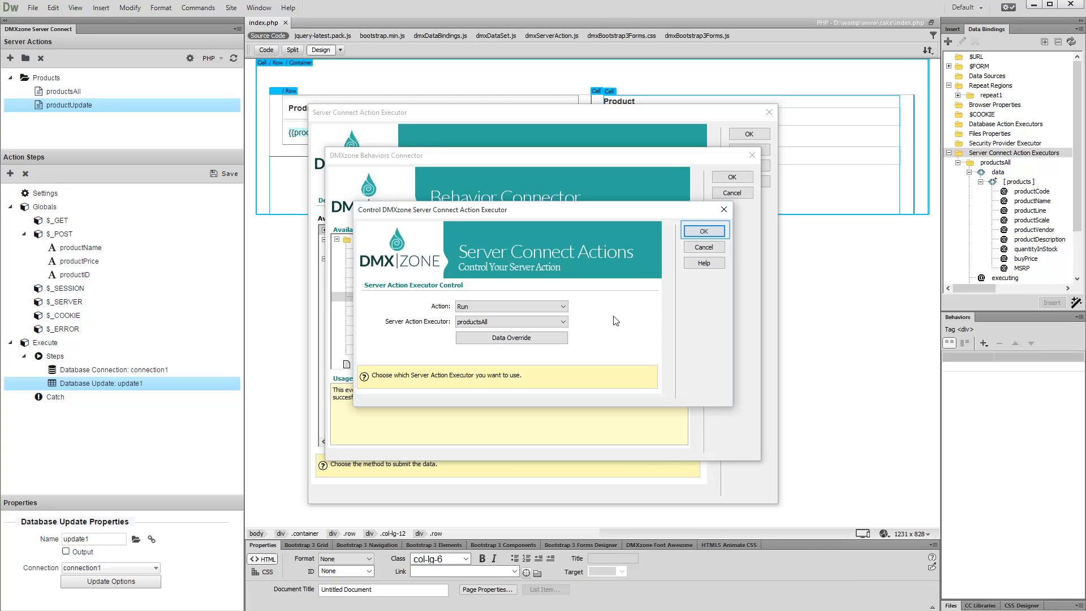
Confirm the onSuccess behavior and finish creating the updateProduct executor.
left_click(703, 230)
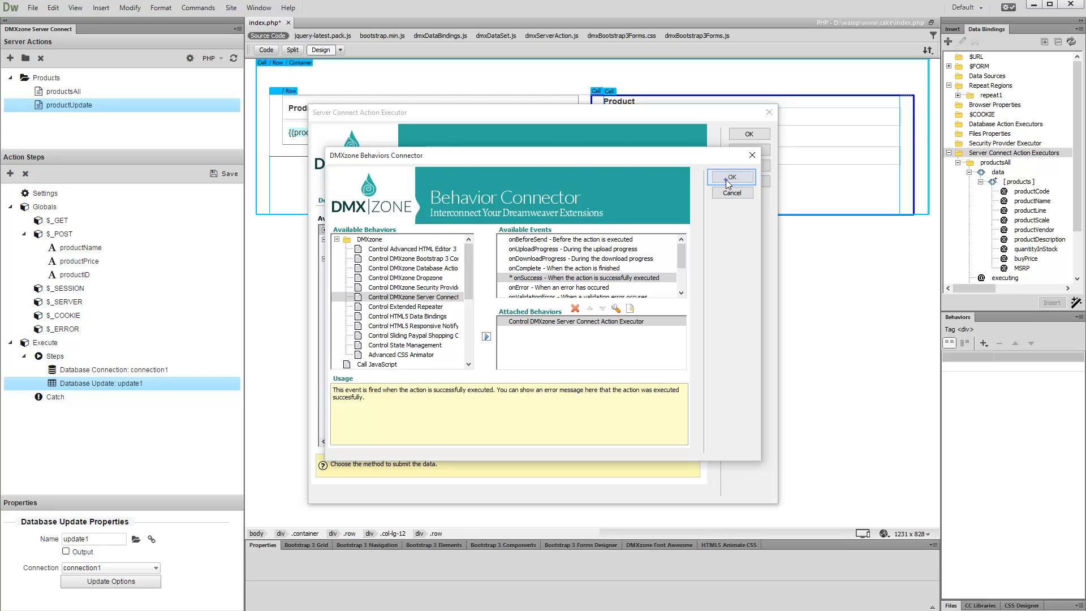
left_click(732, 177)
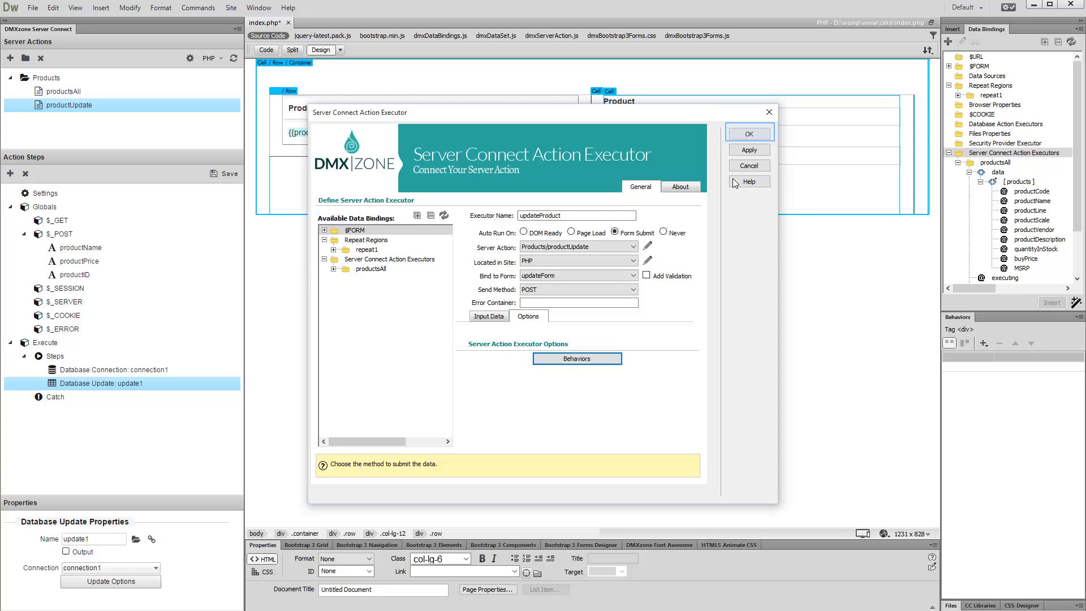
left_click(748, 133)
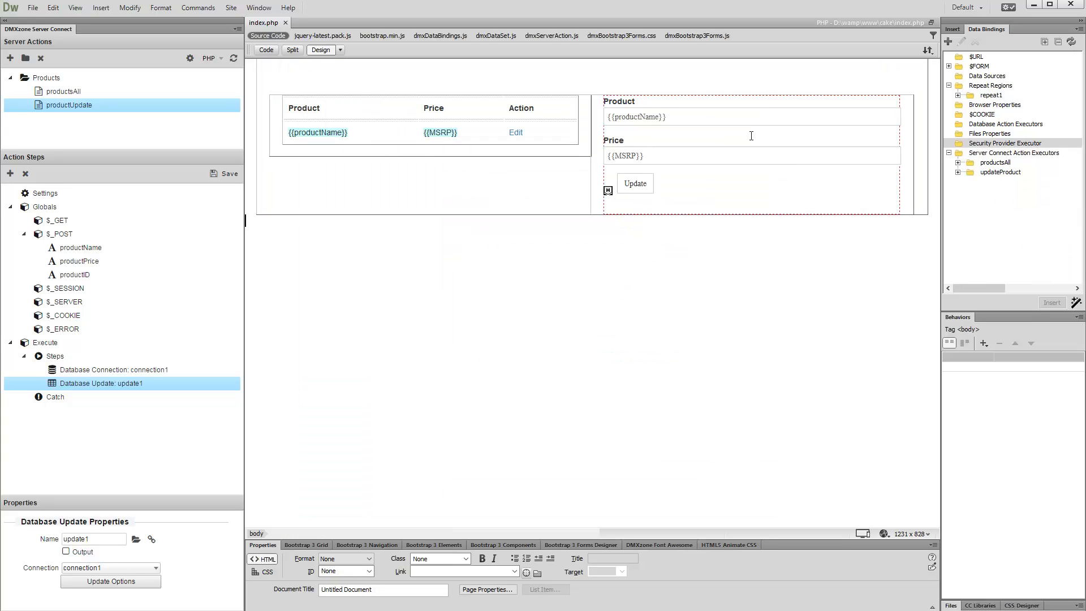
mouse_move(716, 290)
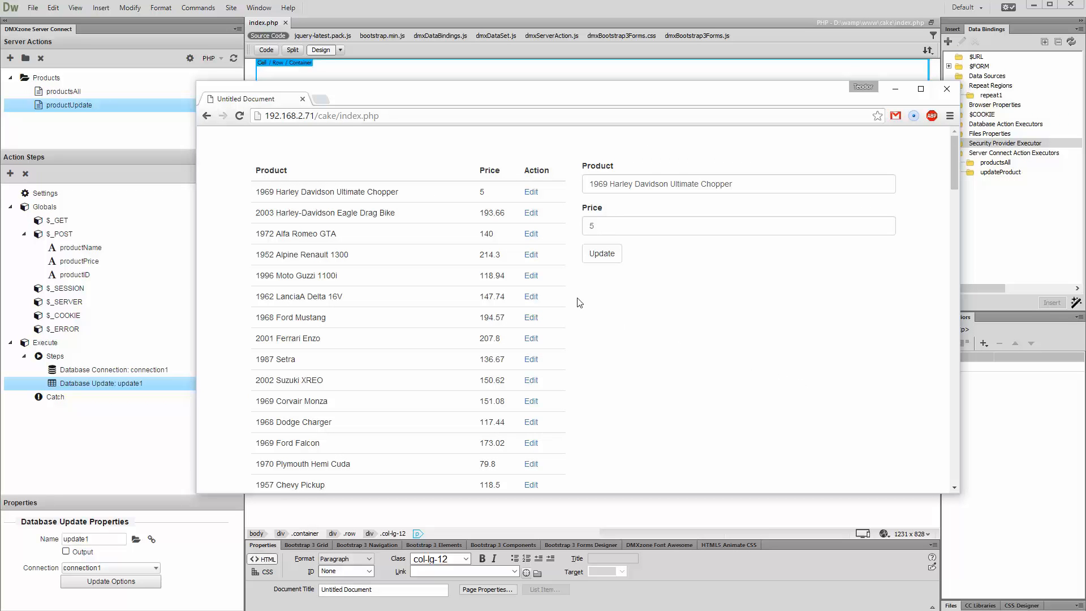
Edit the 1972 Alfa Romeo GTA and replace its price 140 with 399.
left_click(530, 233)
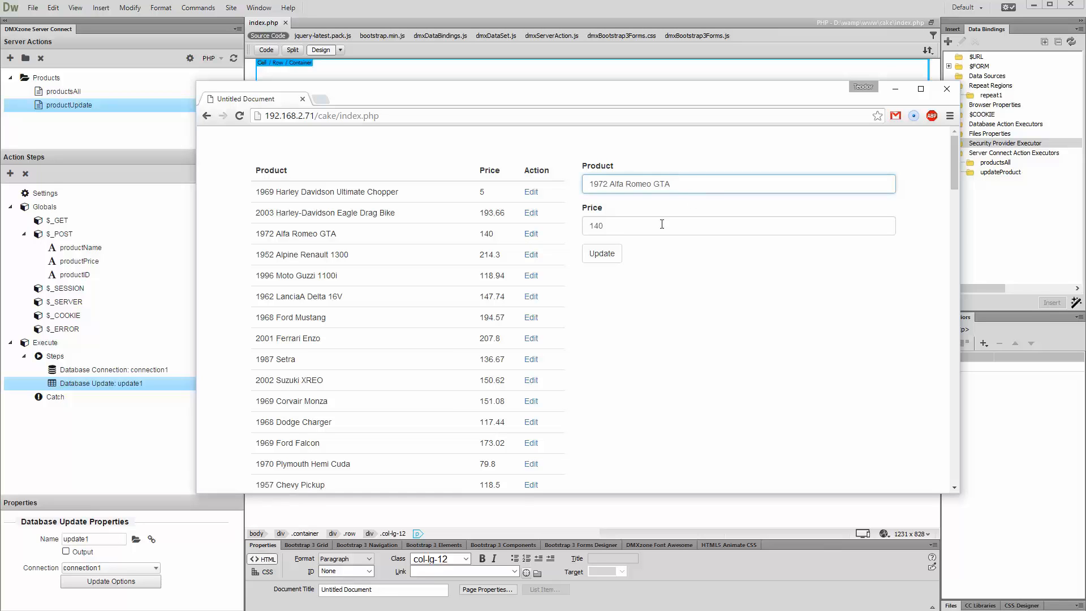
double_click(594, 225)
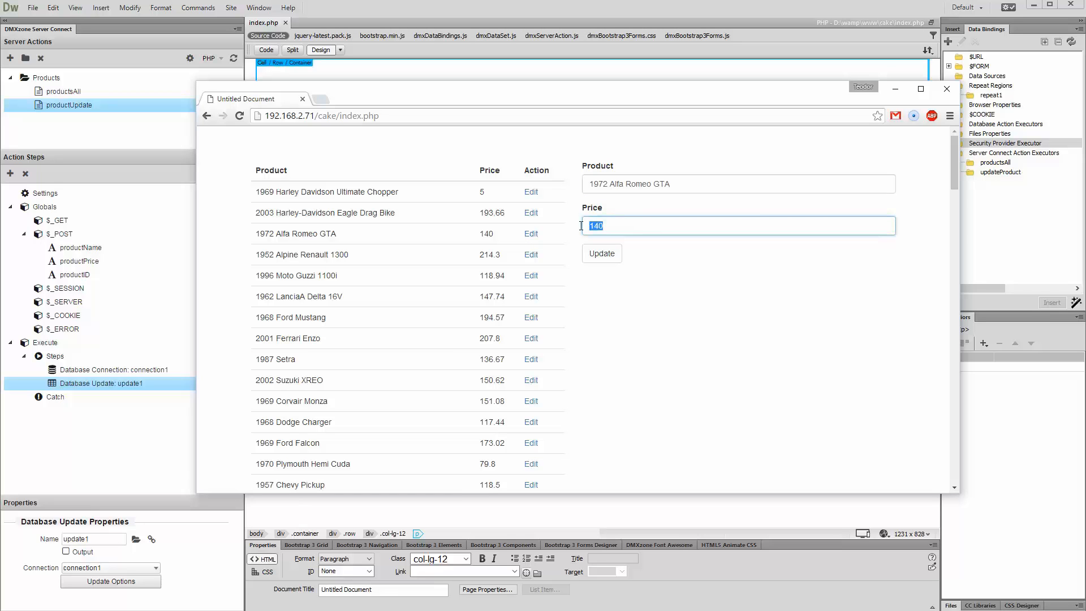
type("399")
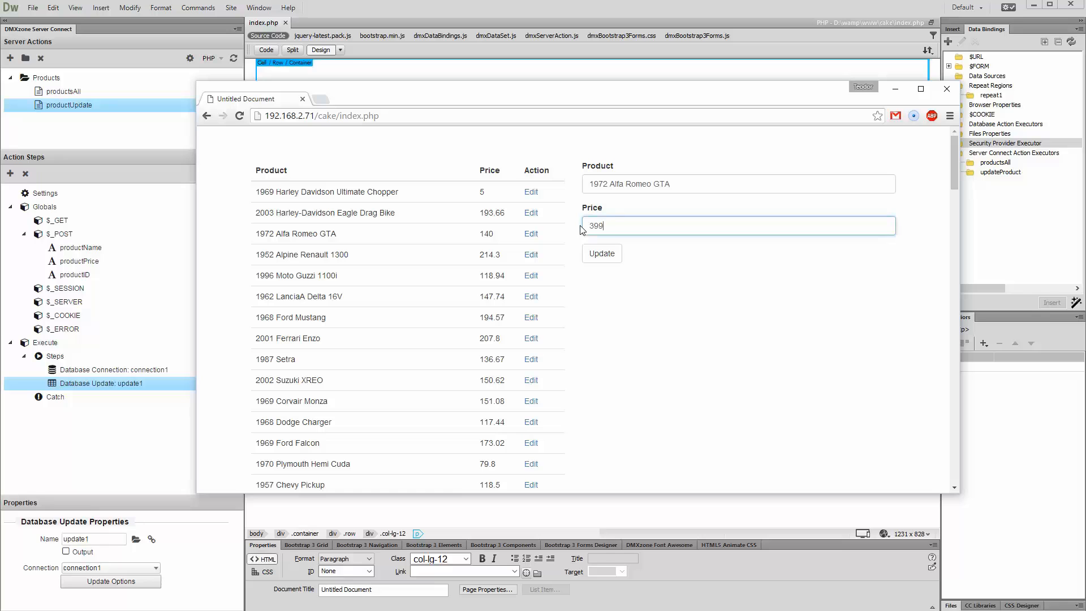